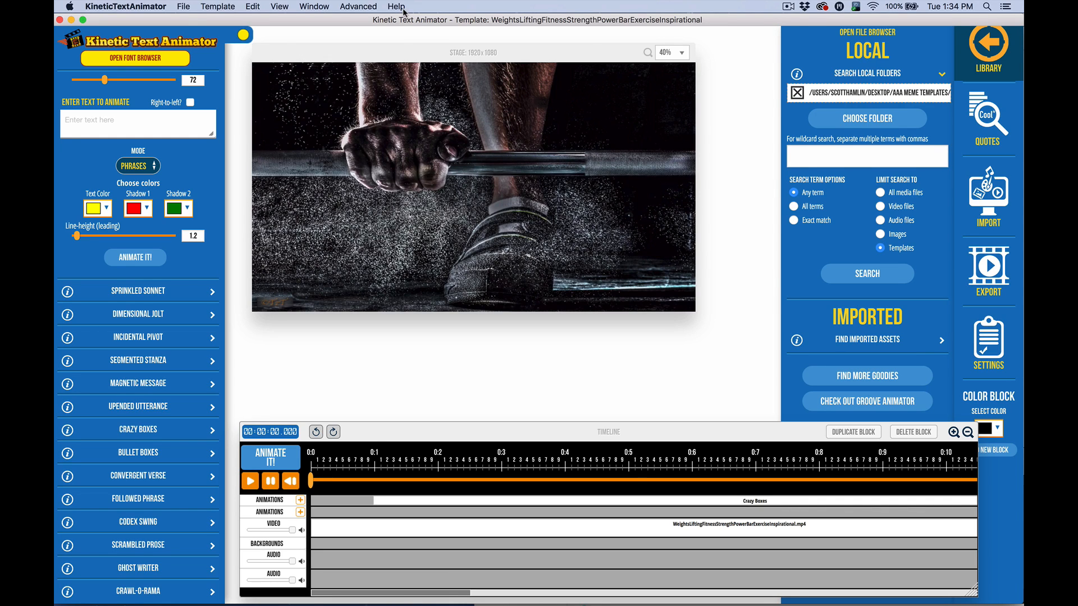
Check the Help menu for the program version (1.3.0).
{"action": "left_click", "coordinate": [396, 7]}
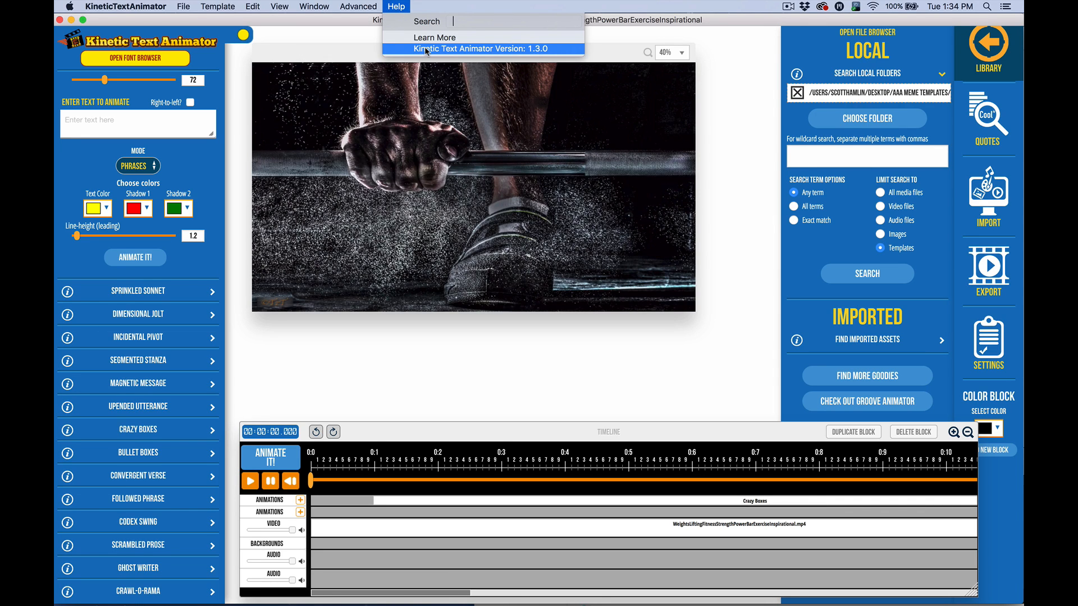
{"action": "mouse_move", "coordinate": [396, 60]}
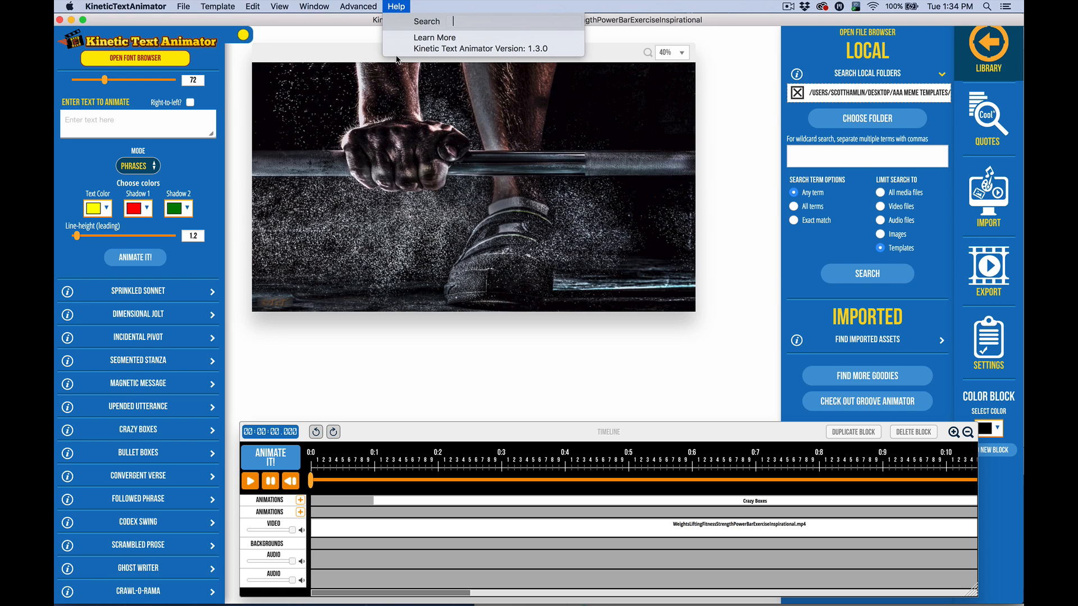
{"action": "mouse_move", "coordinate": [419, 49]}
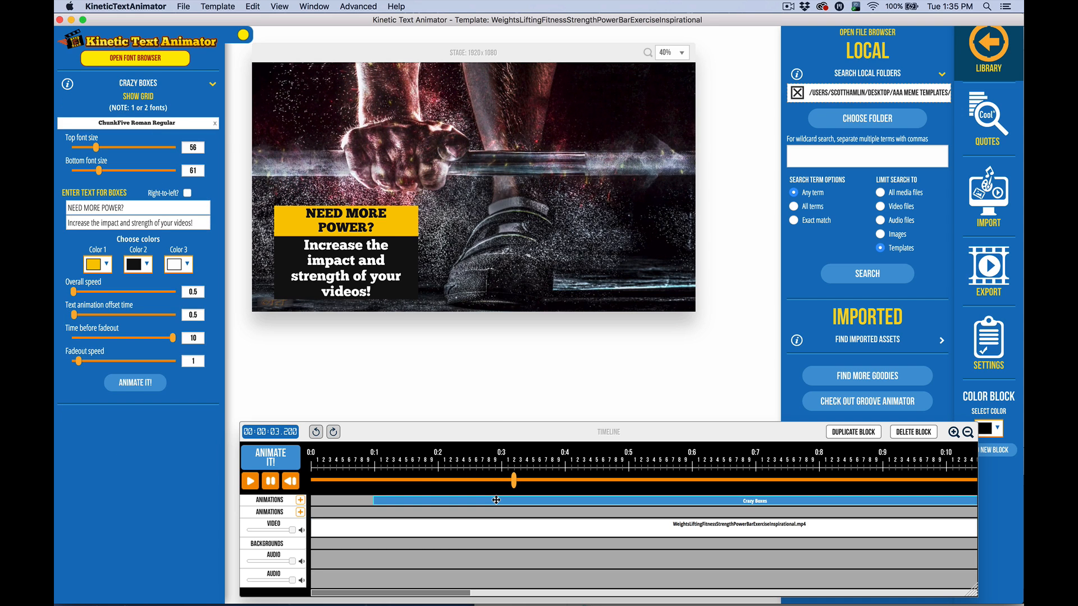
{"action": "mouse_move", "coordinate": [466, 160]}
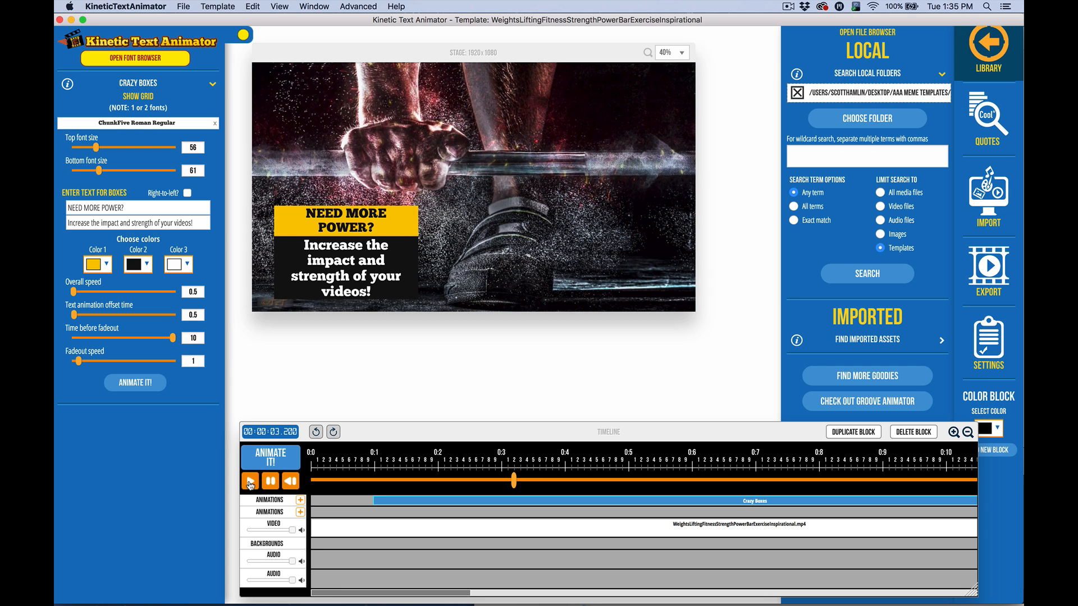
Preview the NEED MORE POWER? Crazy Boxes caption animation over the weightlifting footage.
{"action": "left_click", "coordinate": [249, 481]}
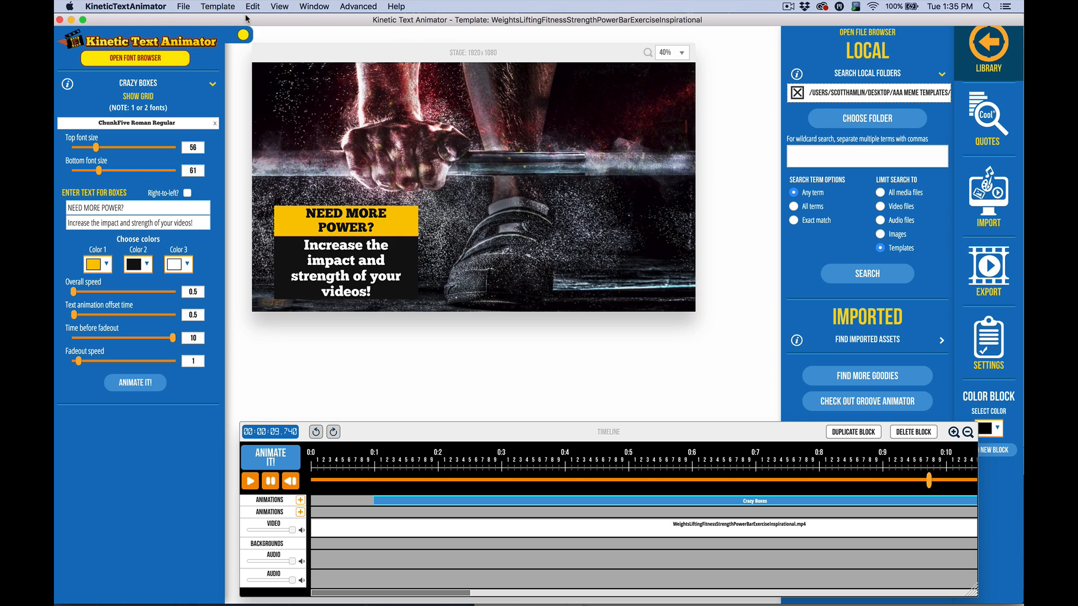
{"action": "left_click", "coordinate": [217, 6]}
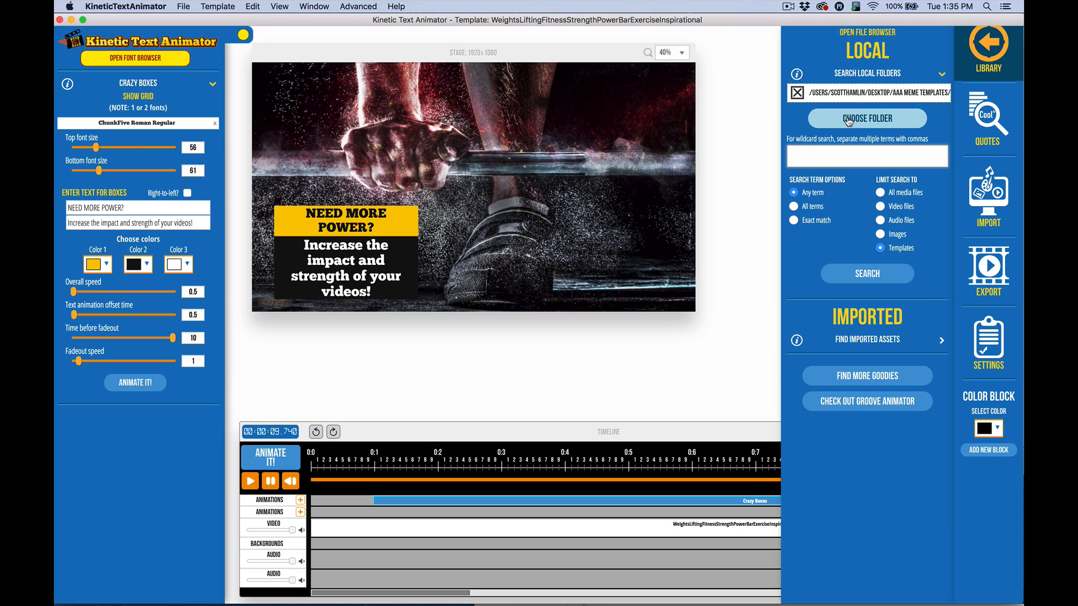
{"action": "mouse_move", "coordinate": [873, 348]}
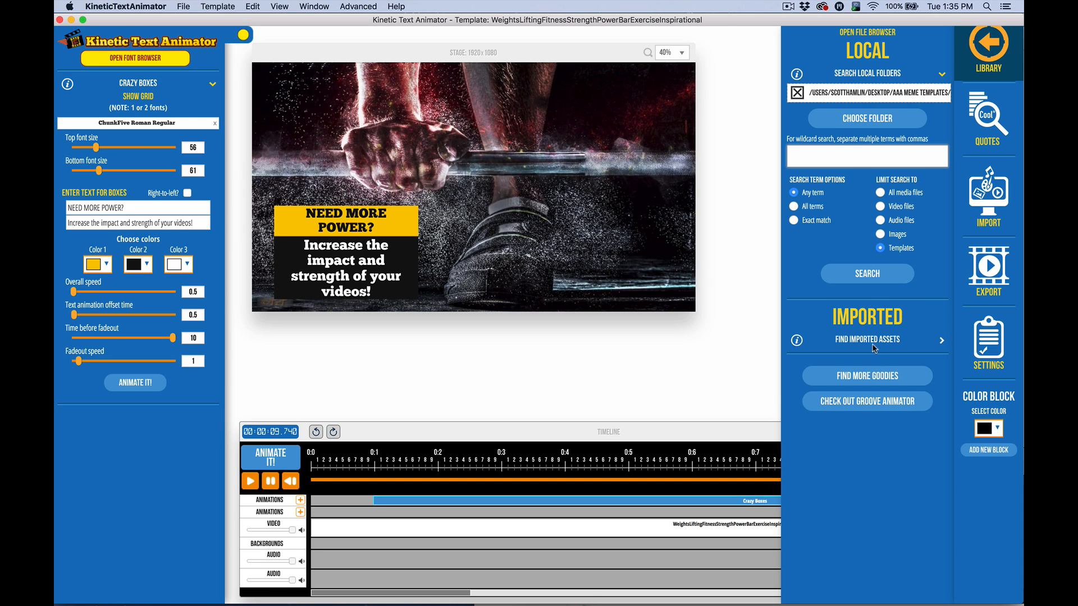
{"action": "mouse_move", "coordinate": [831, 308]}
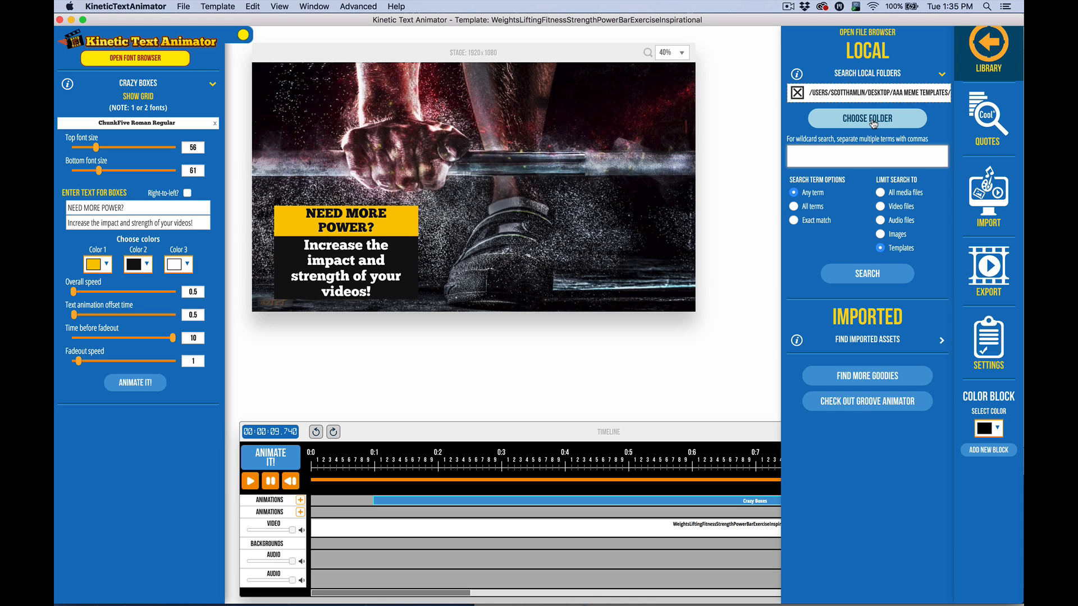
{"action": "mouse_move", "coordinate": [673, 152]}
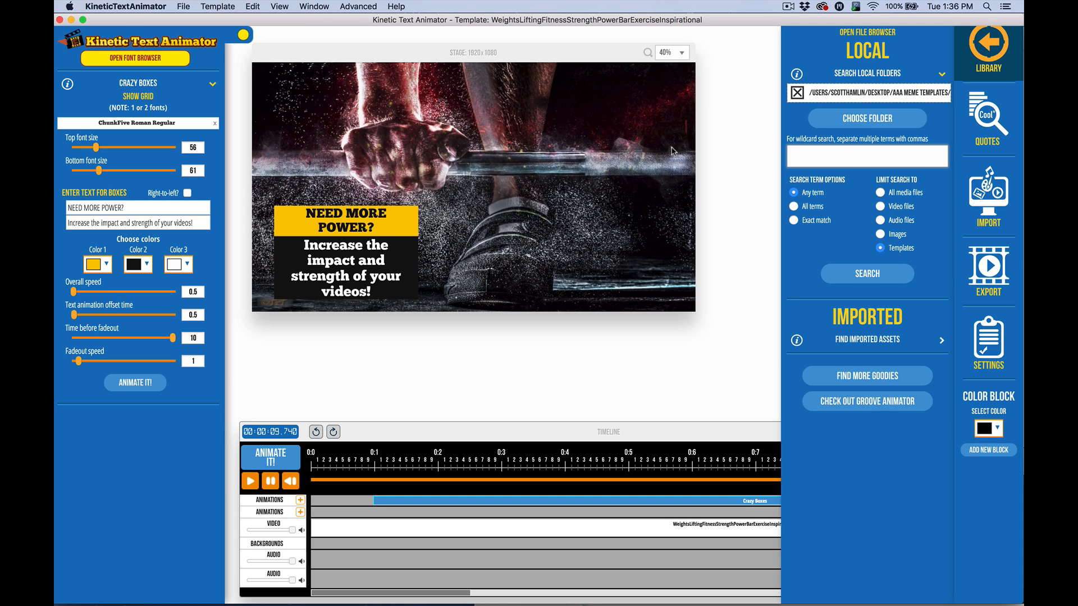
{"action": "left_click", "coordinate": [867, 156]}
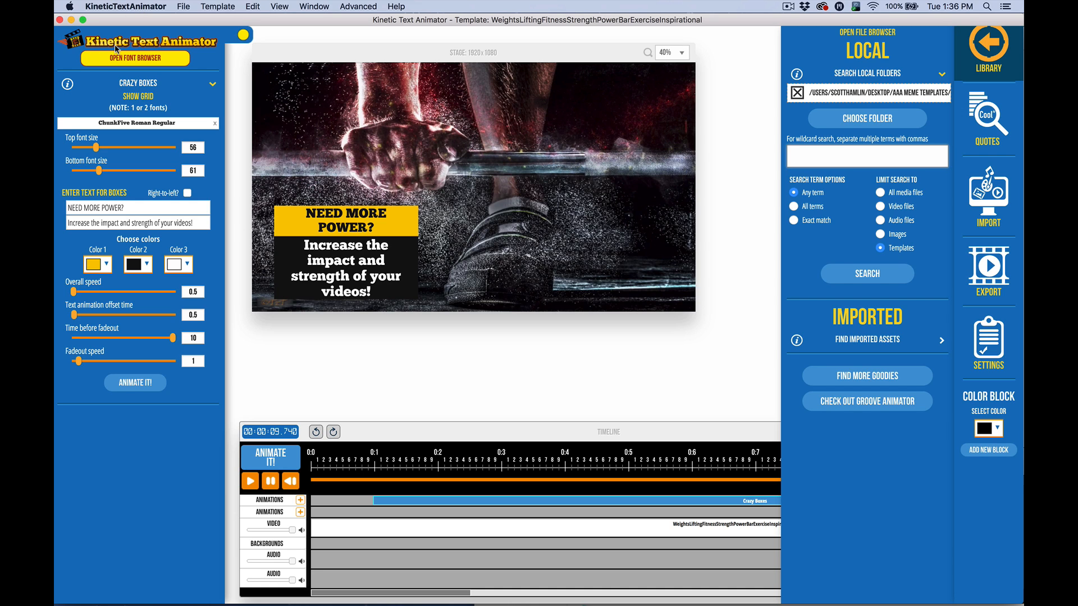
{"action": "mouse_move", "coordinate": [116, 15]}
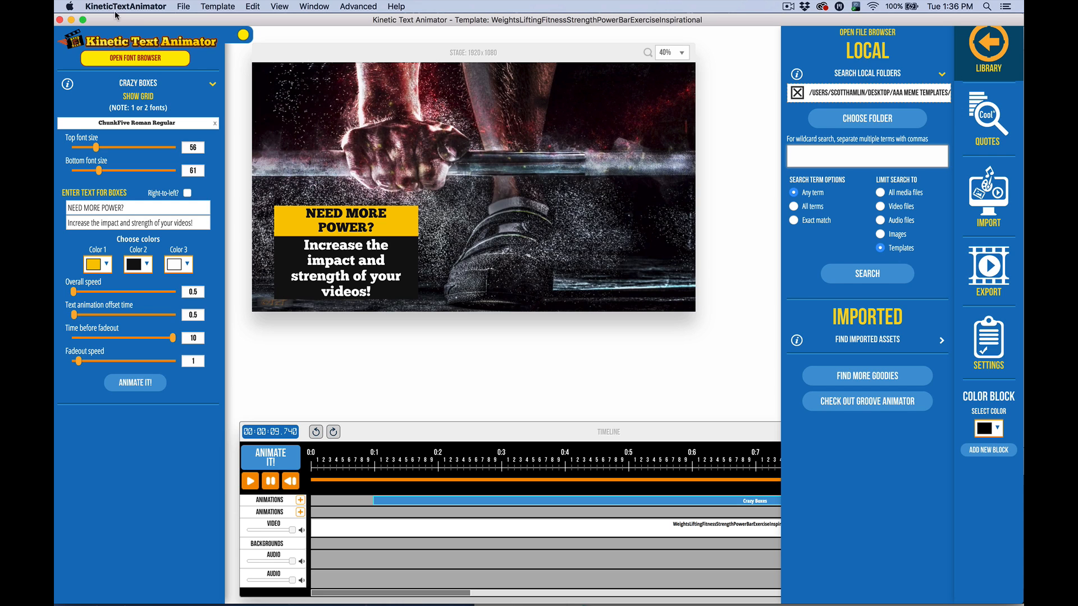
{"action": "mouse_move", "coordinate": [303, 14]}
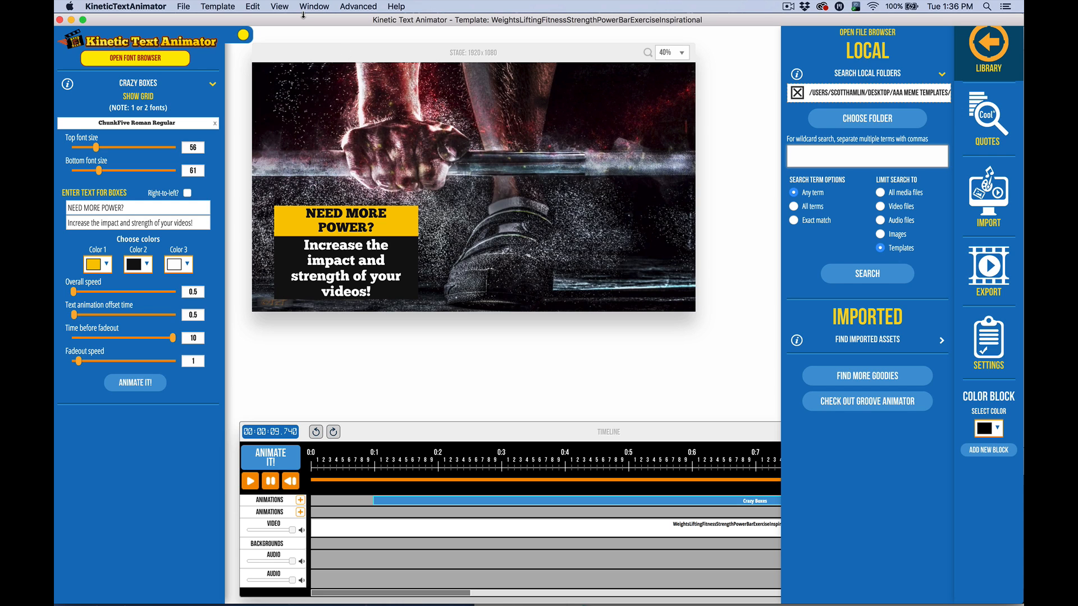
{"action": "mouse_move", "coordinate": [867, 402]}
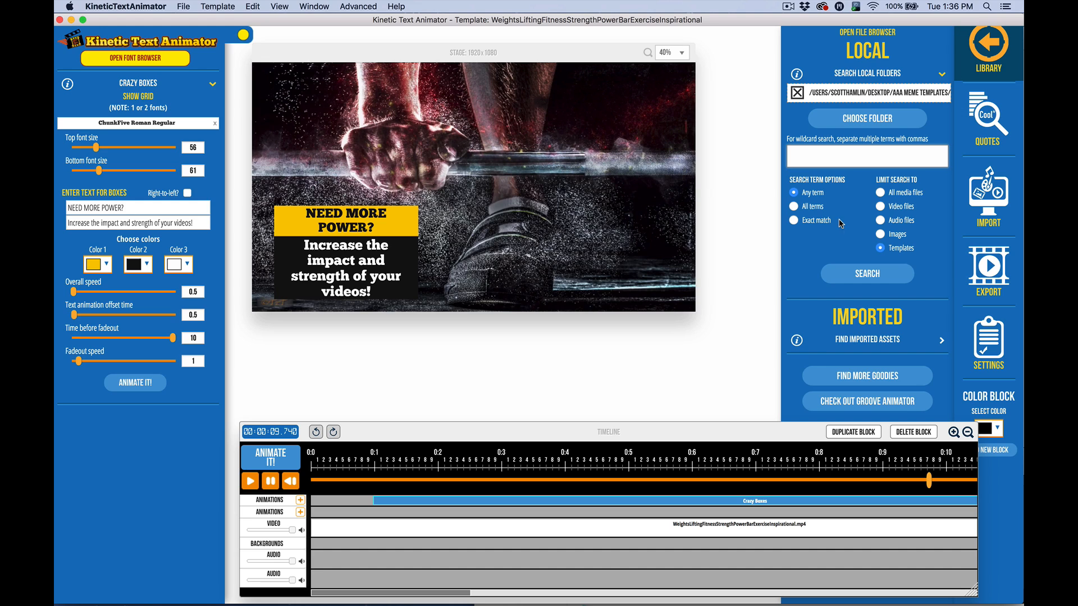
{"action": "mouse_move", "coordinate": [840, 293]}
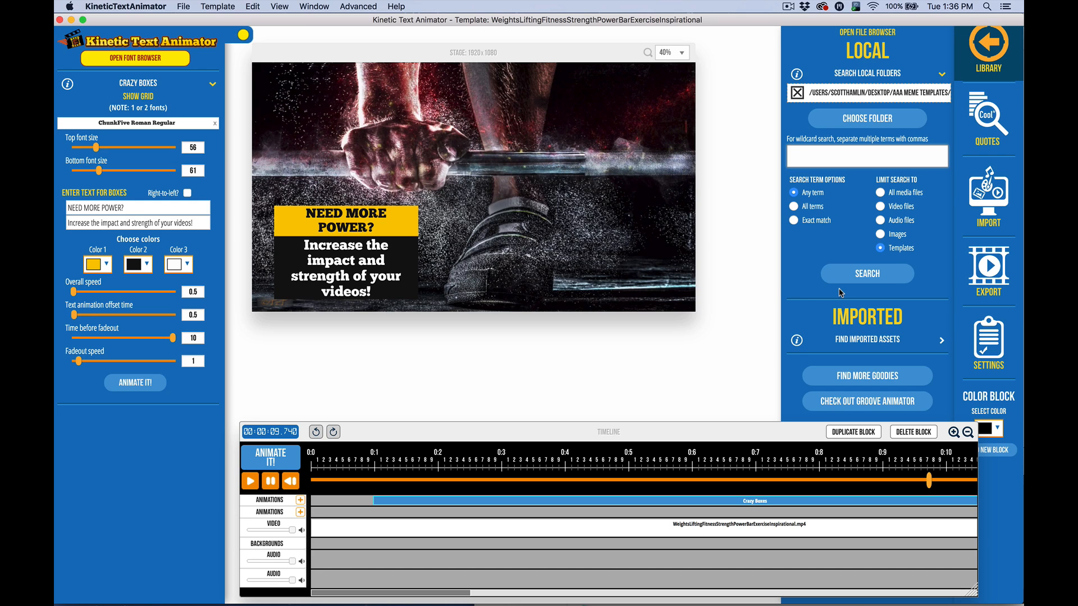
{"action": "mouse_move", "coordinate": [817, 301]}
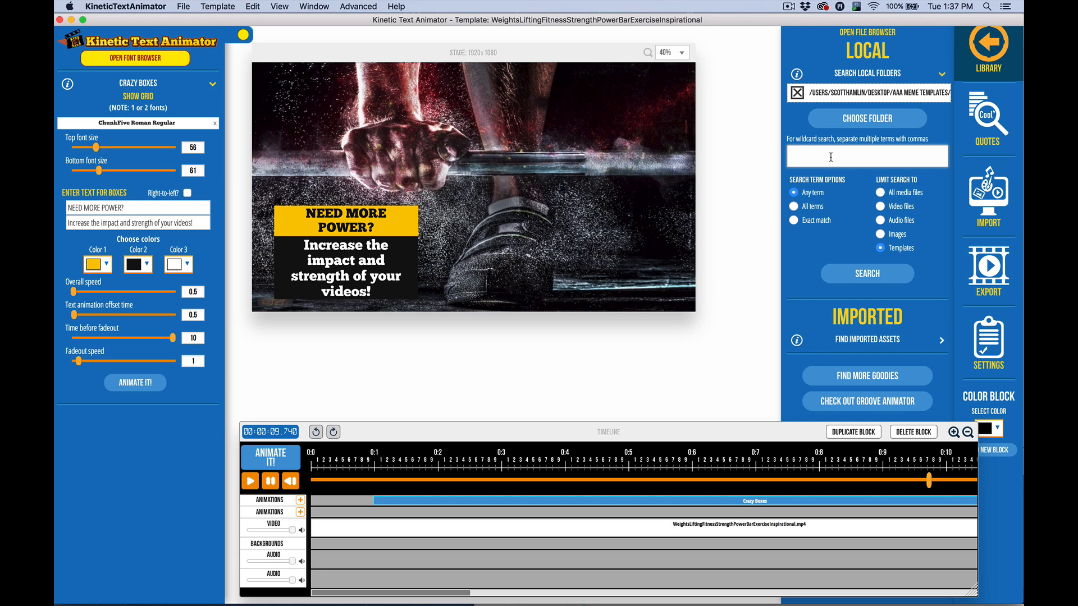
Enter FRUSTRATED as the local template search term.
{"action": "type", "text": "F"}
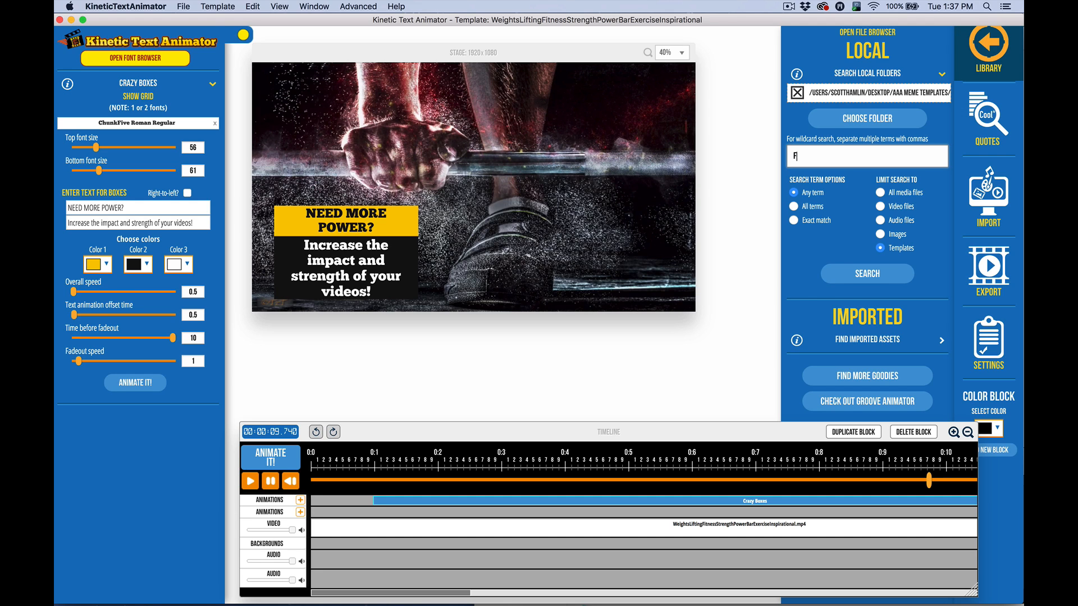
{"action": "type", "text": "RUSTRATE"}
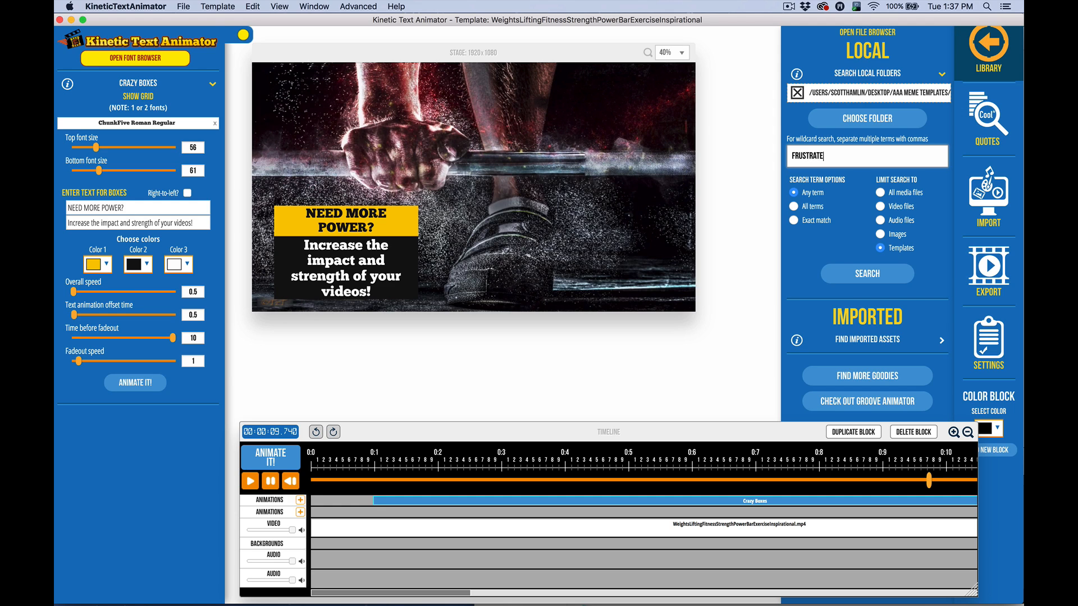
{"action": "type", "text": "D"}
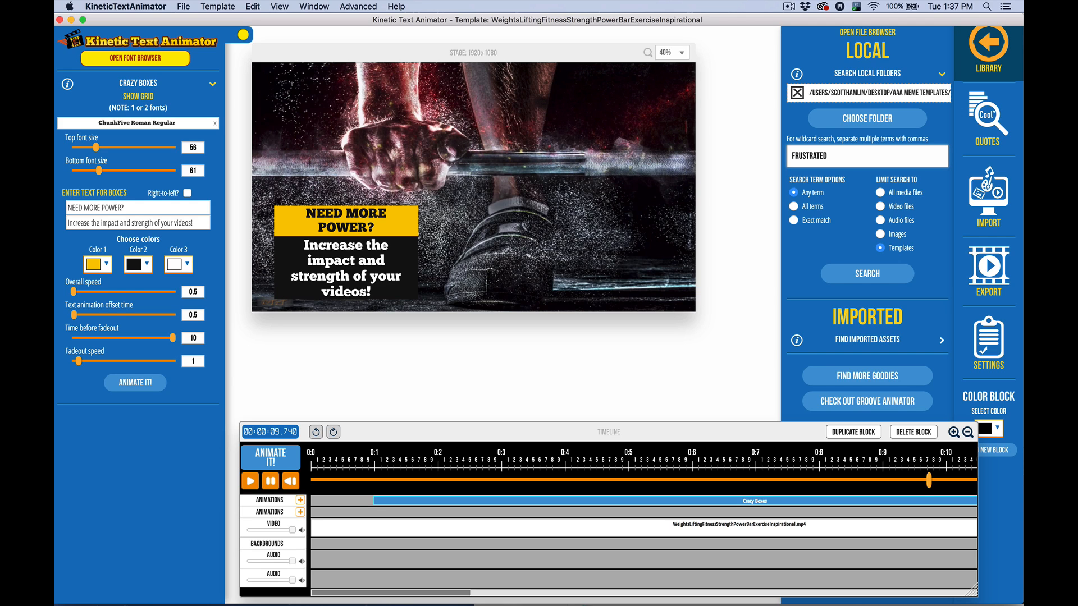
{"action": "mouse_move", "coordinate": [827, 238]}
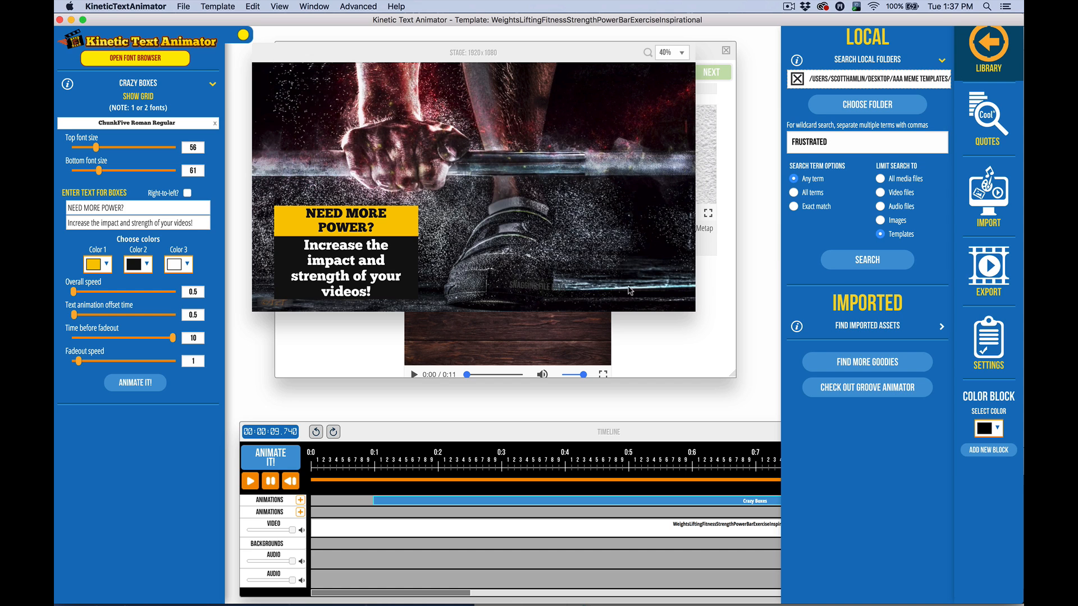
Run the FRUSTRATED search and preview the angry man and cartoon woman templates.
{"action": "left_click", "coordinate": [867, 260]}
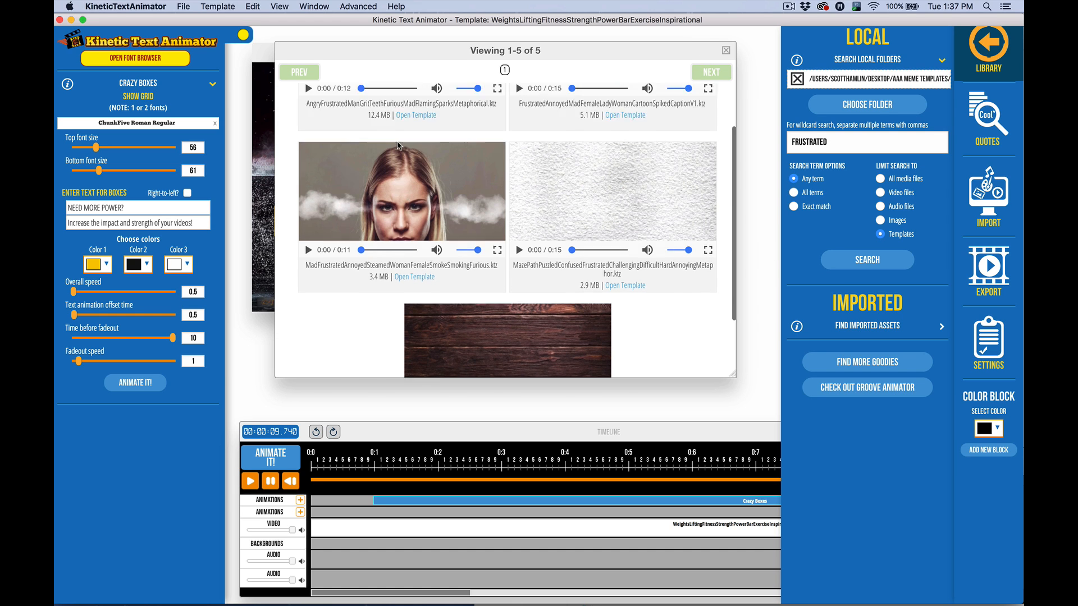
{"action": "scroll", "scroll_direction": "down", "scroll_amount": 3}
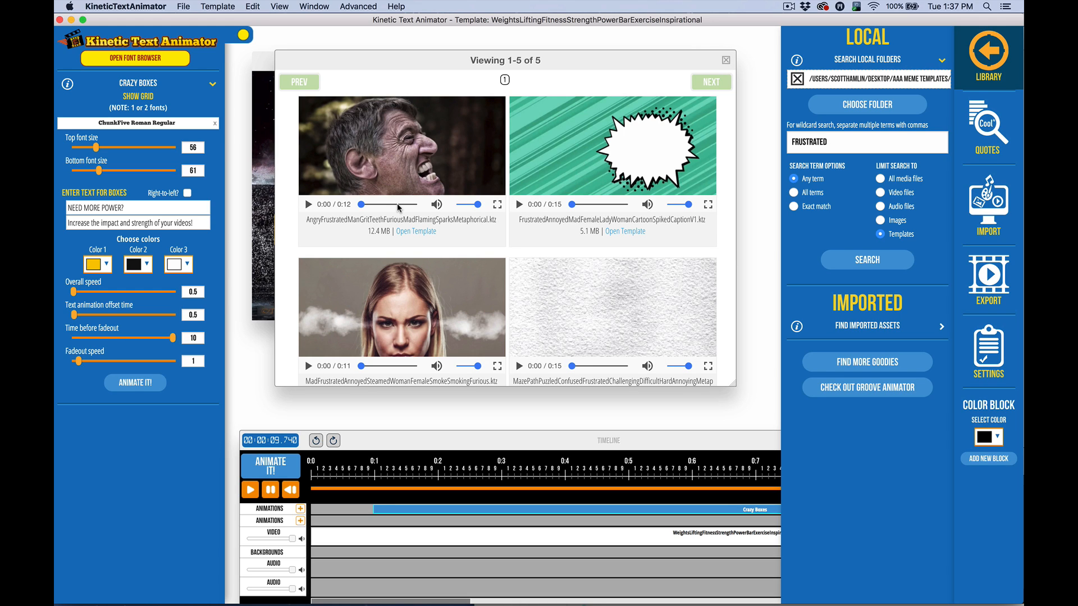
{"action": "left_click", "coordinate": [308, 204]}
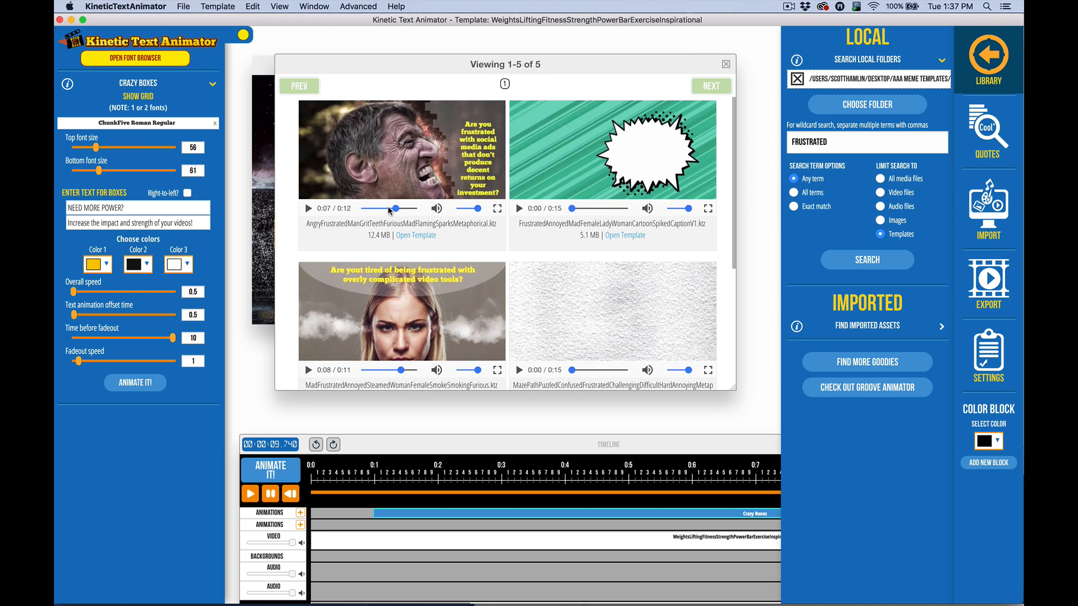
{"action": "left_click", "coordinate": [609, 209]}
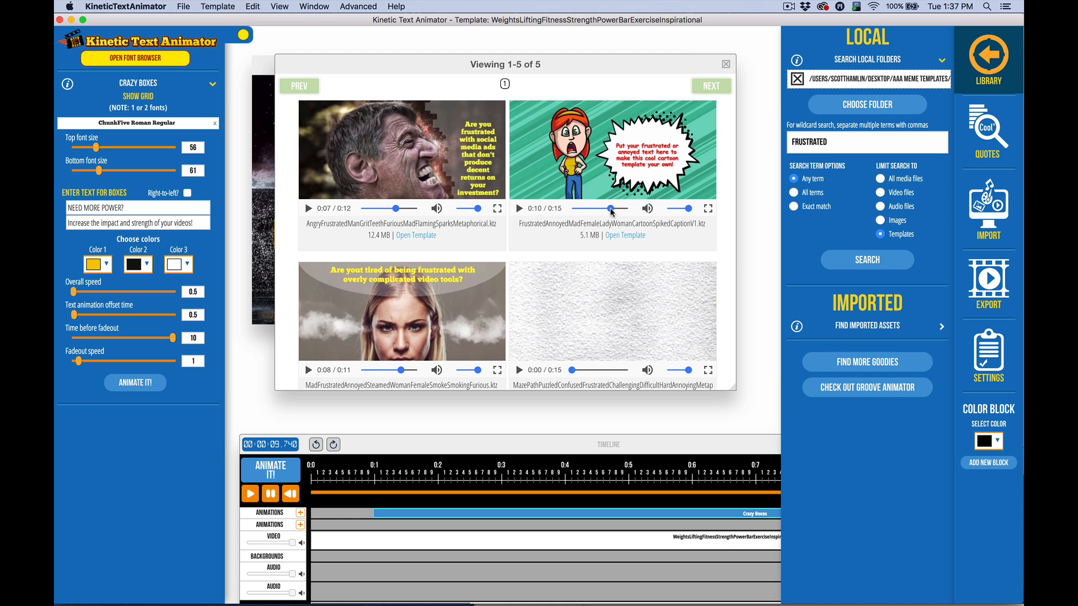
Preview the stickman template and load the smoke-eared woman template.
{"action": "scroll", "scroll_direction": "down", "scroll_amount": 3}
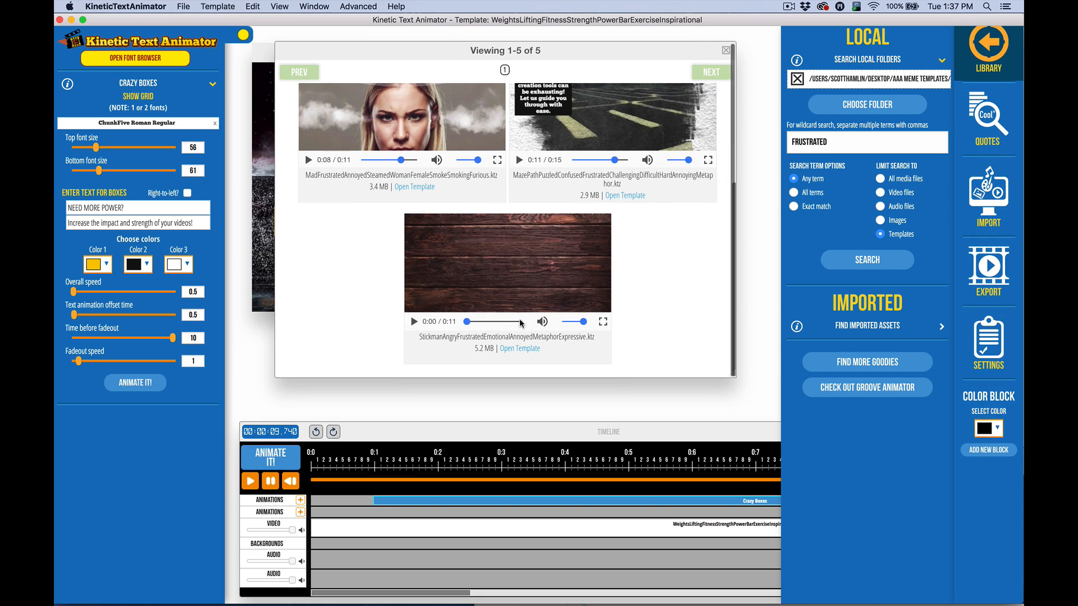
{"action": "left_click", "coordinate": [415, 321]}
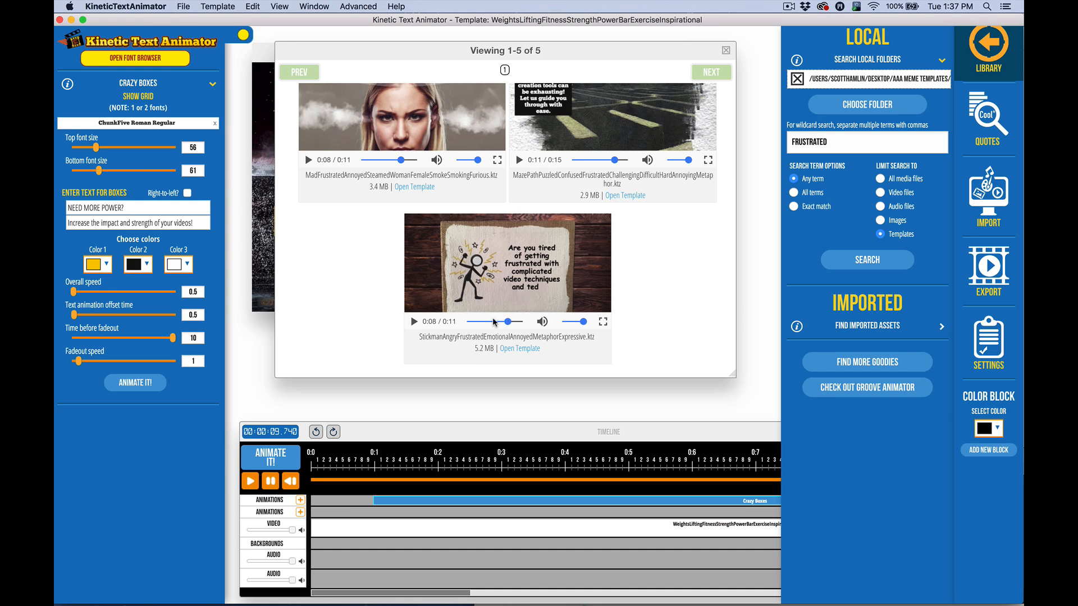
{"action": "left_click", "coordinate": [415, 322]}
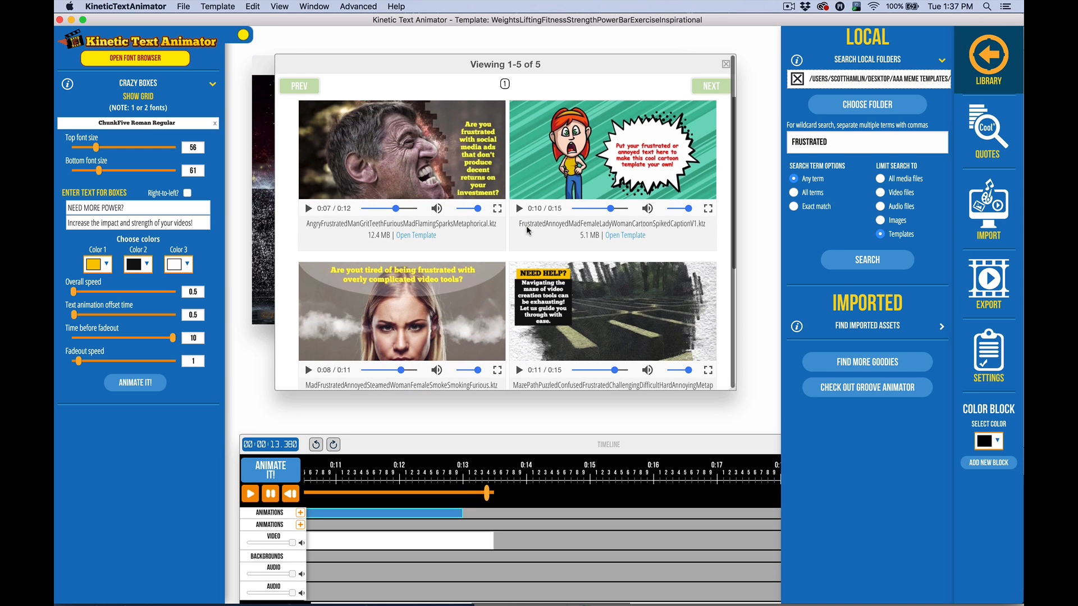
{"action": "scroll", "scroll_direction": "down", "scroll_amount": 3}
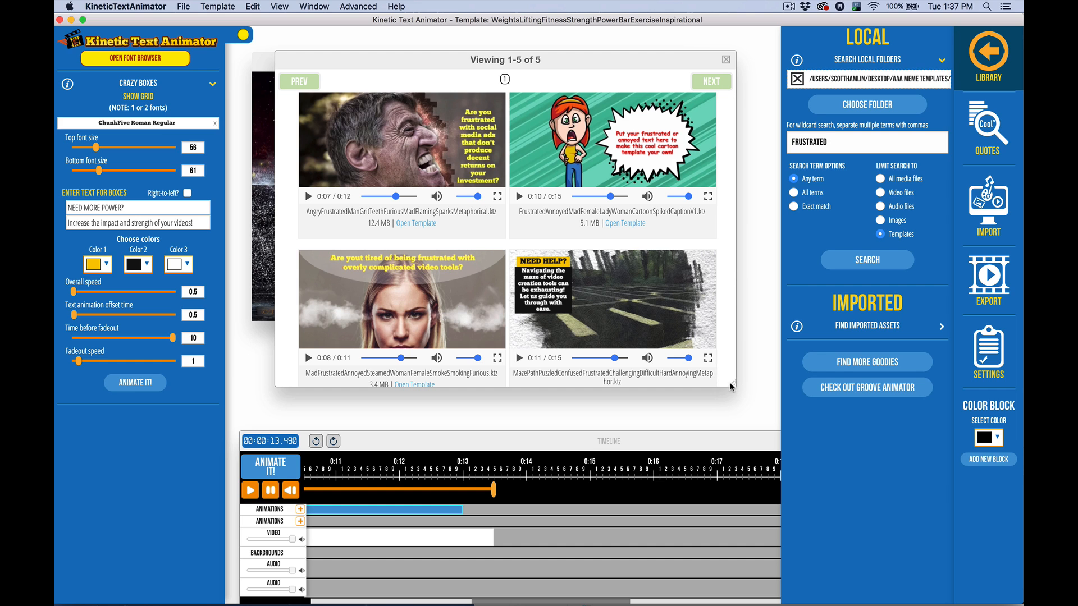
{"action": "mouse_move", "coordinate": [731, 388]}
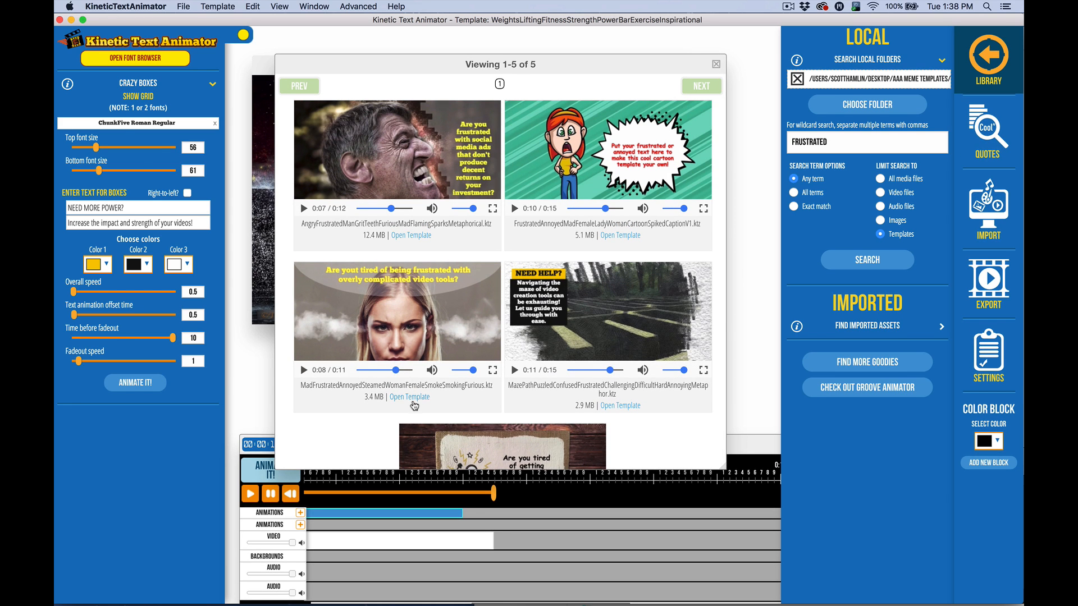
{"action": "left_click", "coordinate": [409, 396]}
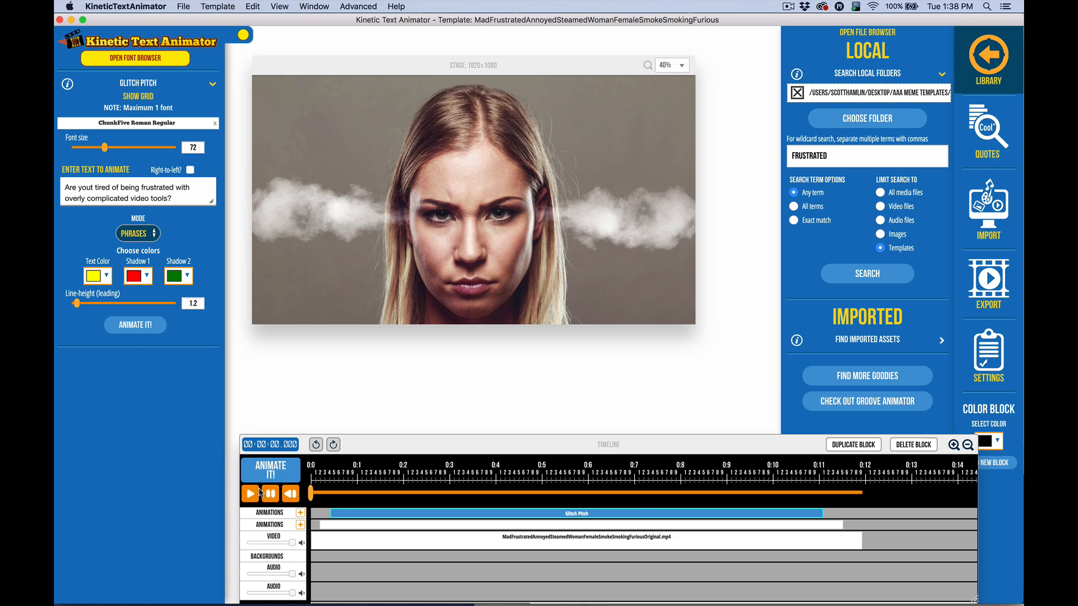
Play the woman template and delete the extra animation block, leaving only Glitch Pitch text.
{"action": "left_click", "coordinate": [250, 494]}
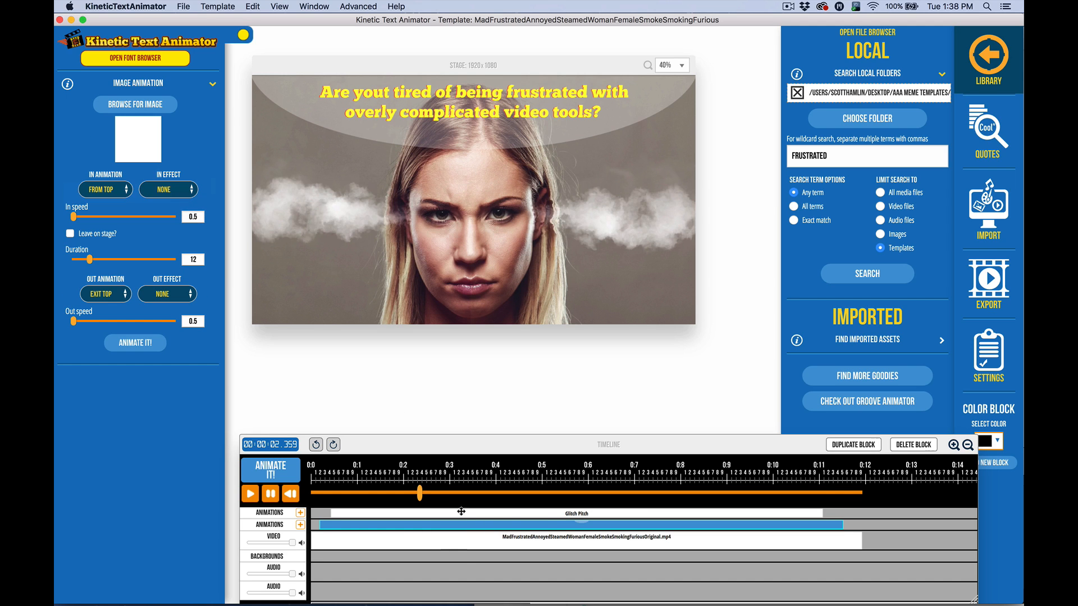
{"action": "left_click", "coordinate": [913, 445]}
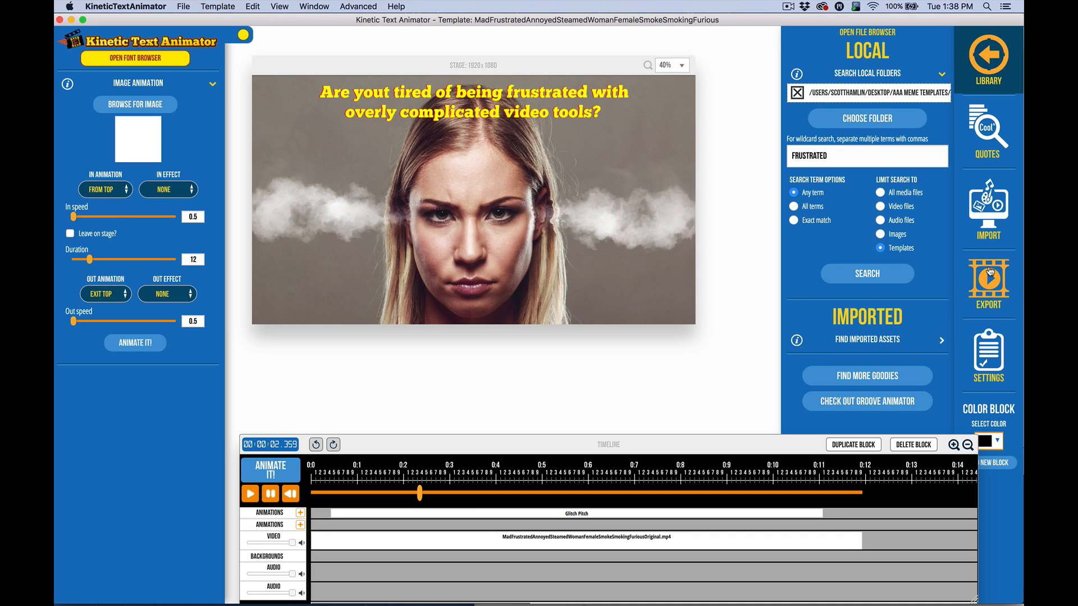
{"action": "mouse_move", "coordinate": [988, 286]}
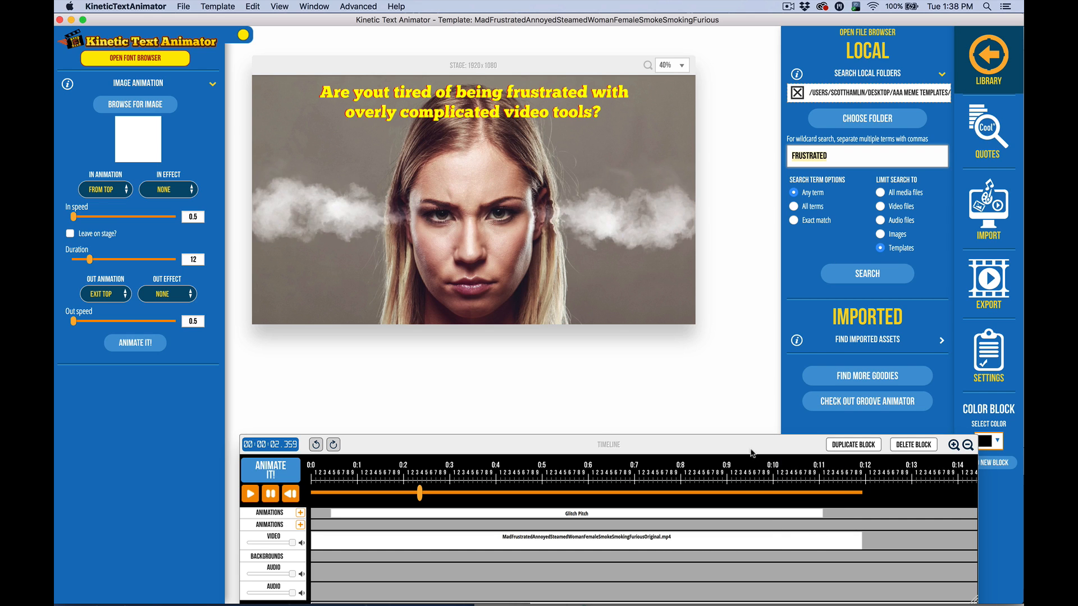
{"action": "mouse_move", "coordinate": [768, 287]}
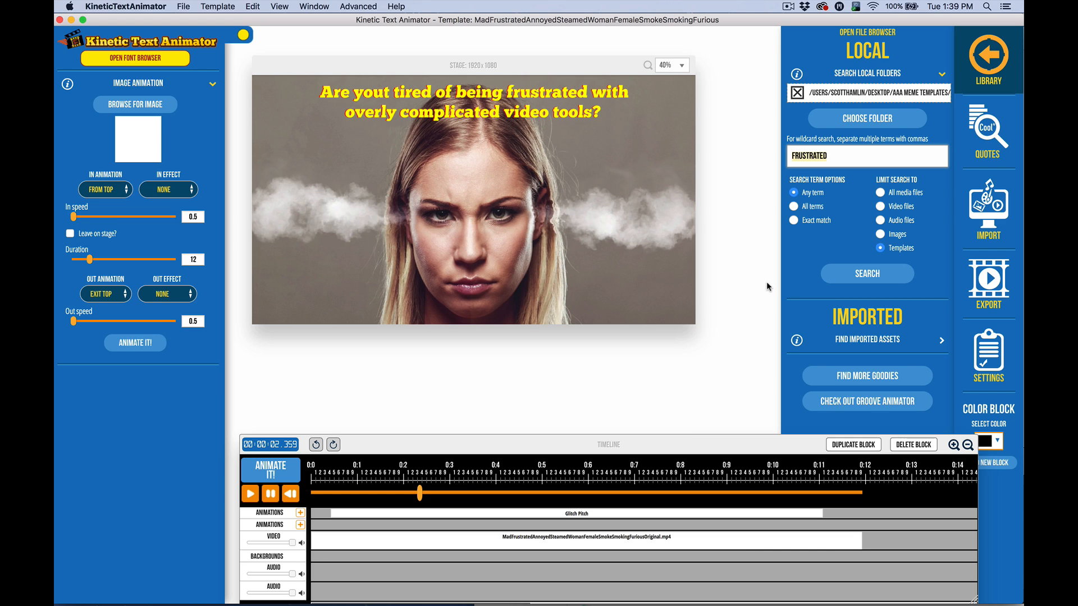
{"action": "mouse_move", "coordinate": [531, 289]}
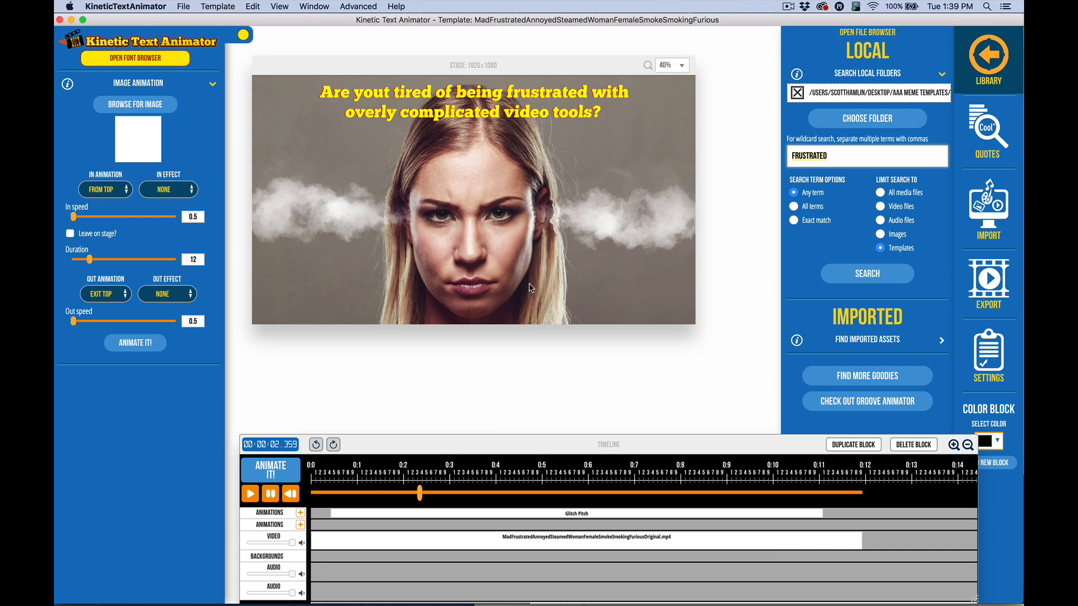
{"action": "mouse_move", "coordinate": [503, 436]}
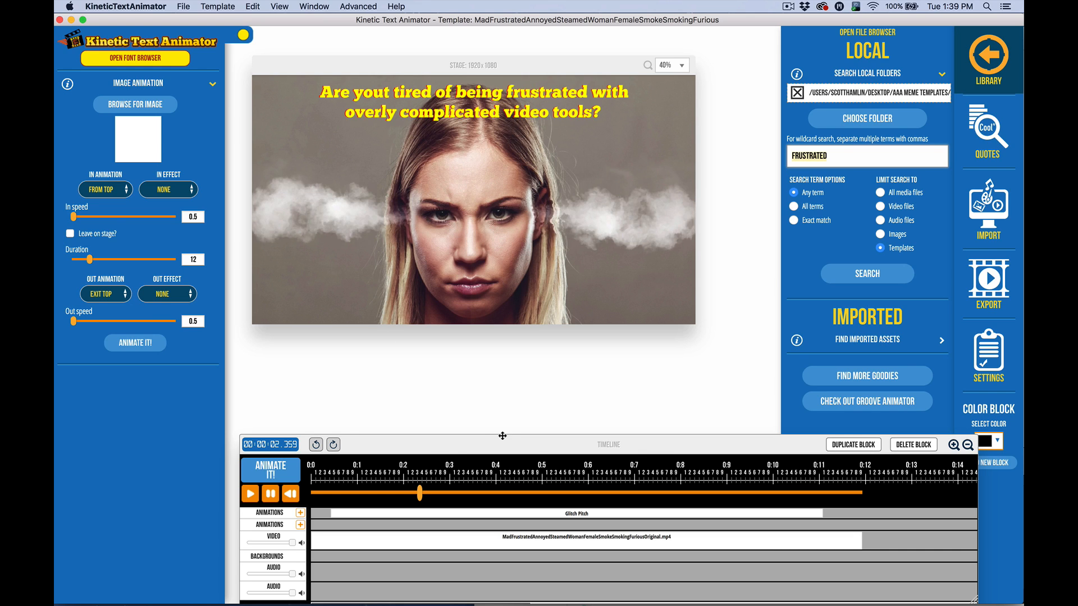
{"action": "mouse_move", "coordinate": [627, 441]}
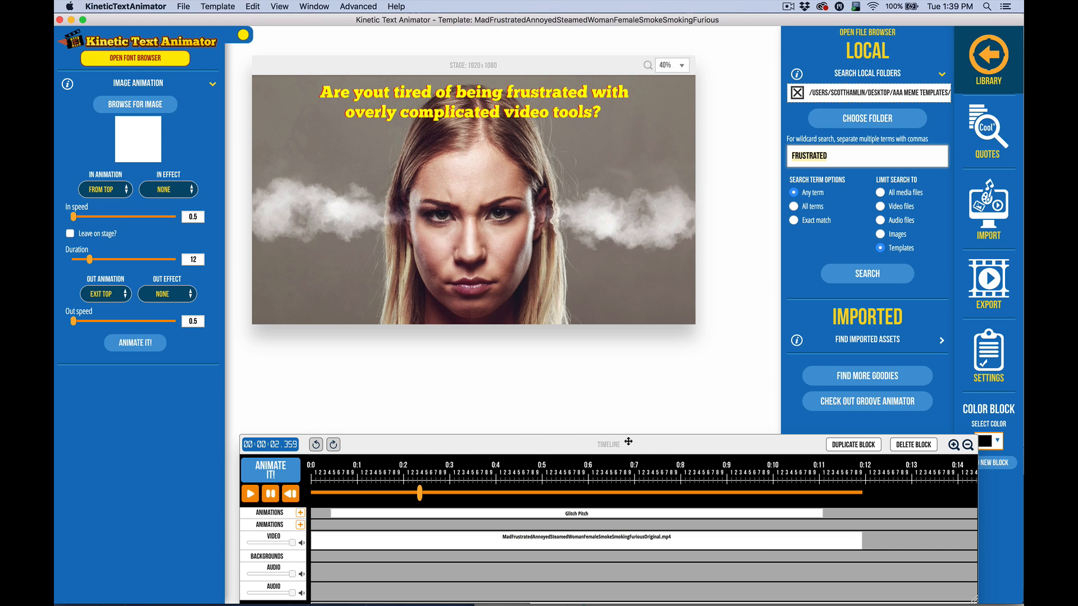
{"action": "mouse_move", "coordinate": [576, 270]}
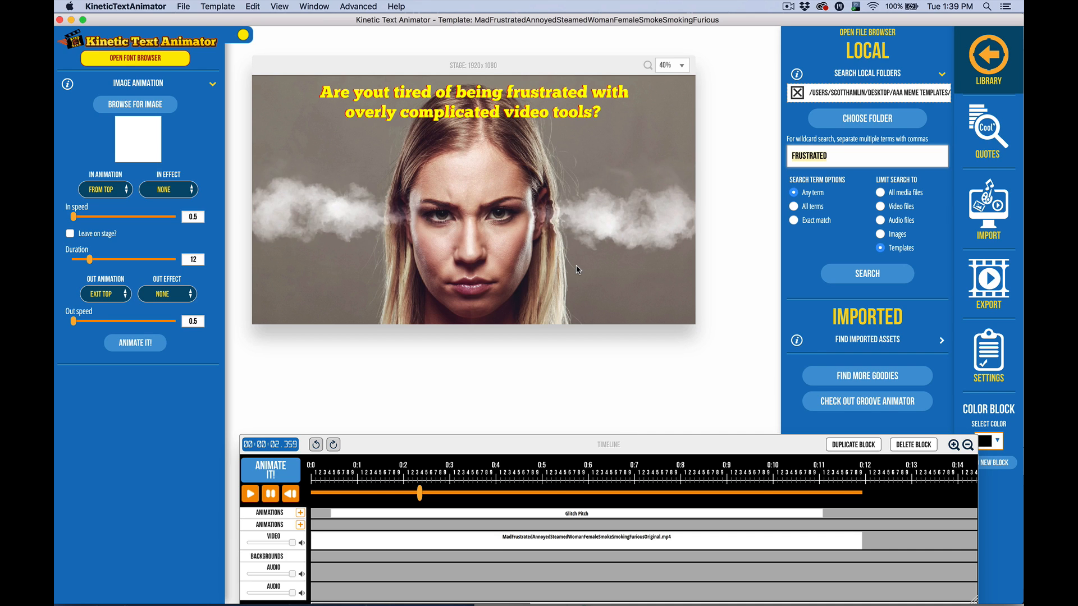
{"action": "mouse_move", "coordinate": [584, 124]}
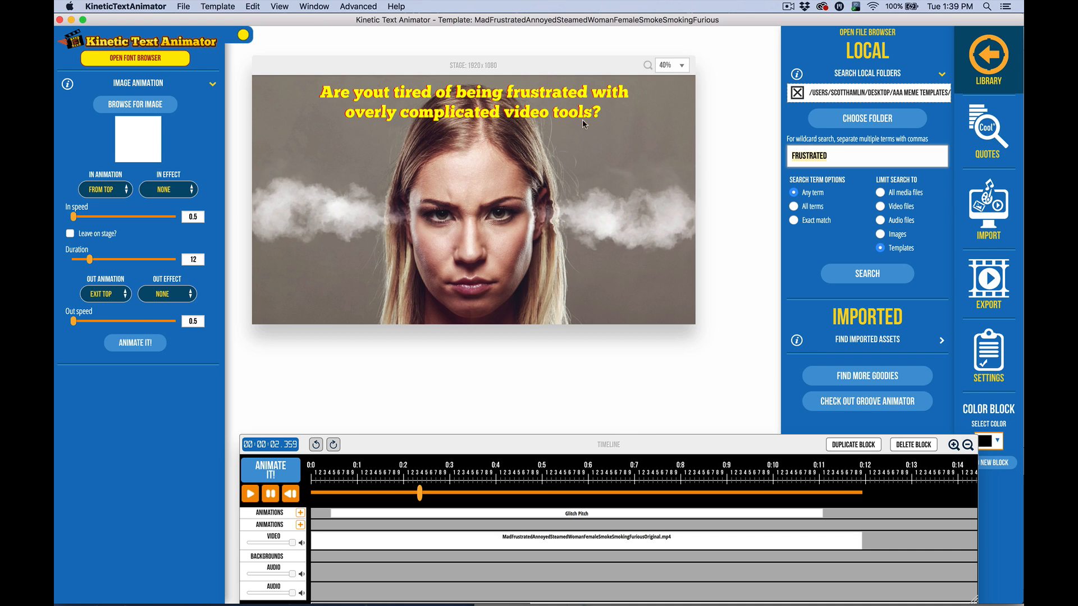
{"action": "mouse_move", "coordinate": [638, 146]}
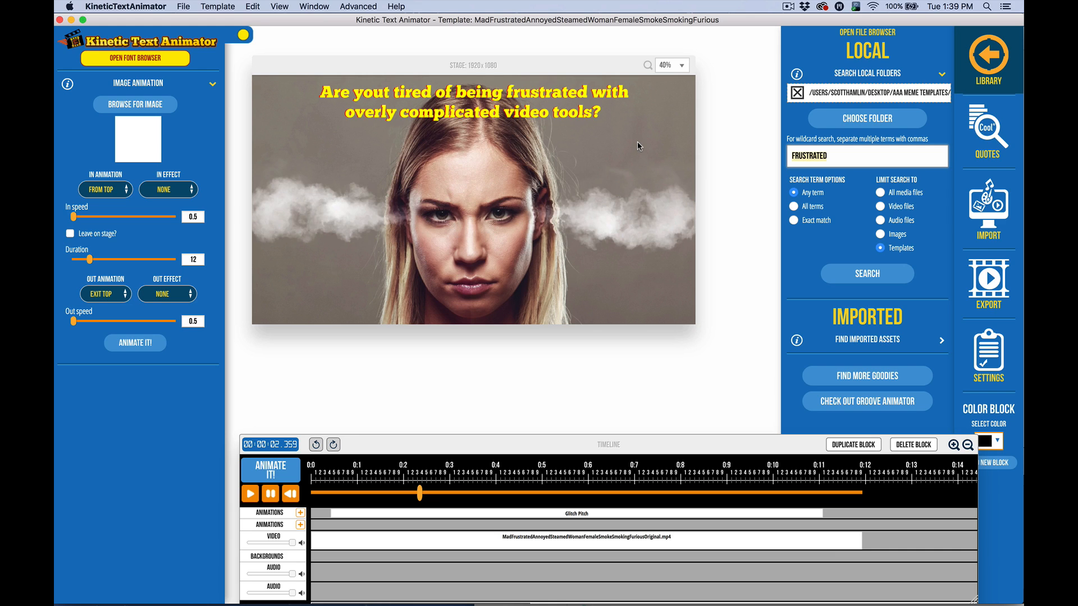
{"action": "mouse_move", "coordinate": [623, 219]}
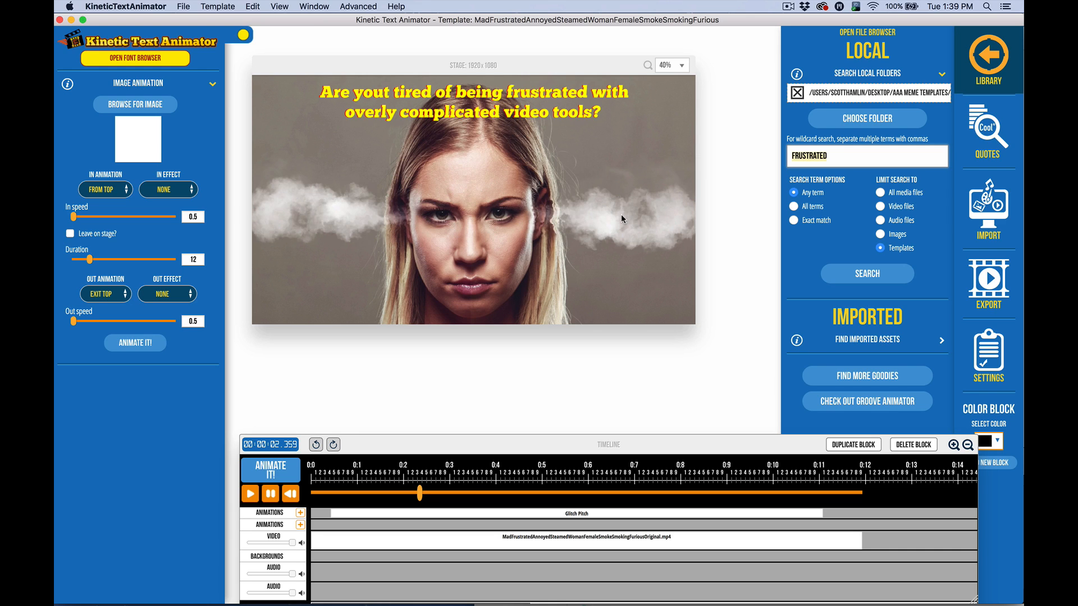
{"action": "mouse_move", "coordinate": [402, 90]}
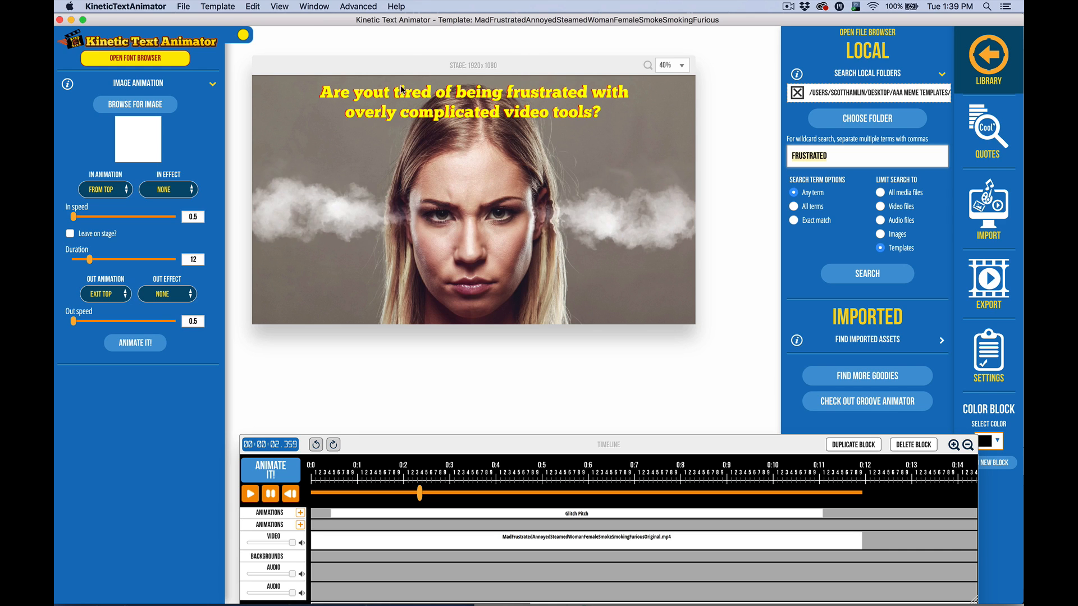
{"action": "mouse_move", "coordinate": [517, 416]}
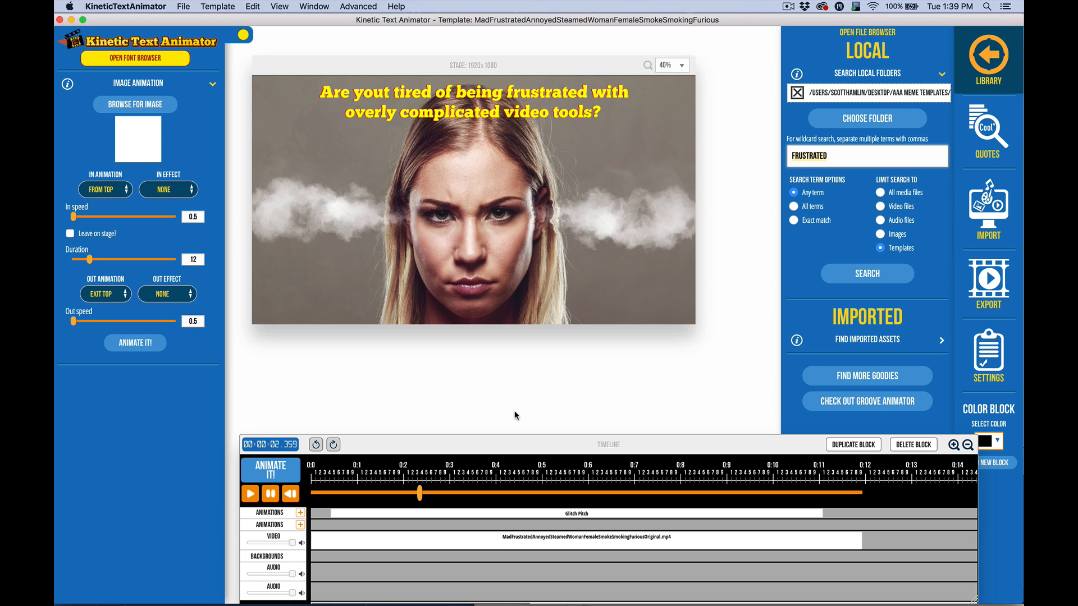
{"action": "mouse_move", "coordinate": [516, 379]}
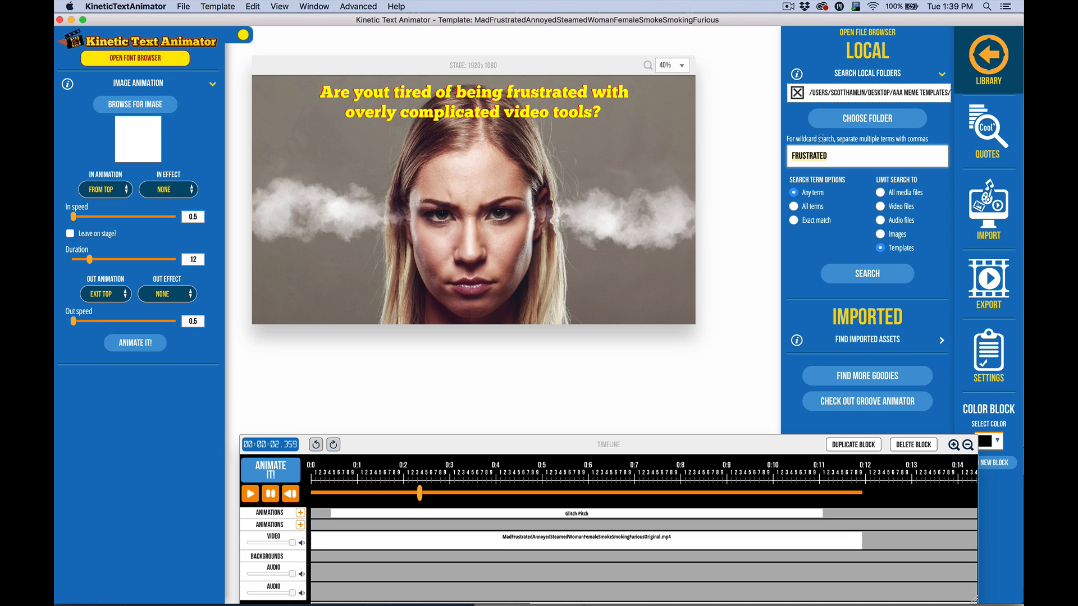
{"action": "mouse_move", "coordinate": [942, 237]}
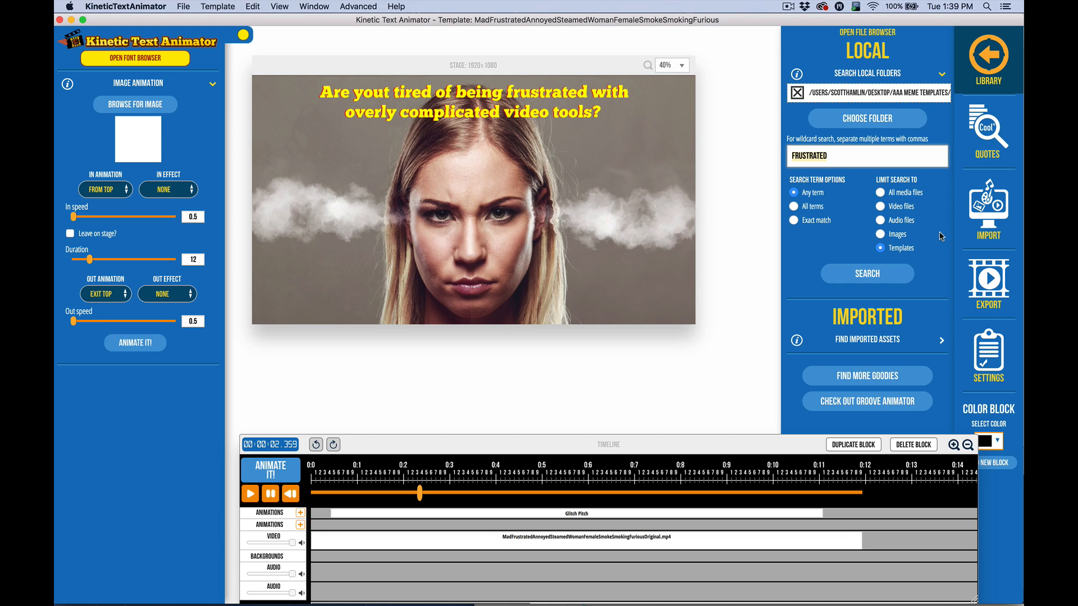
{"action": "left_click", "coordinate": [867, 273]}
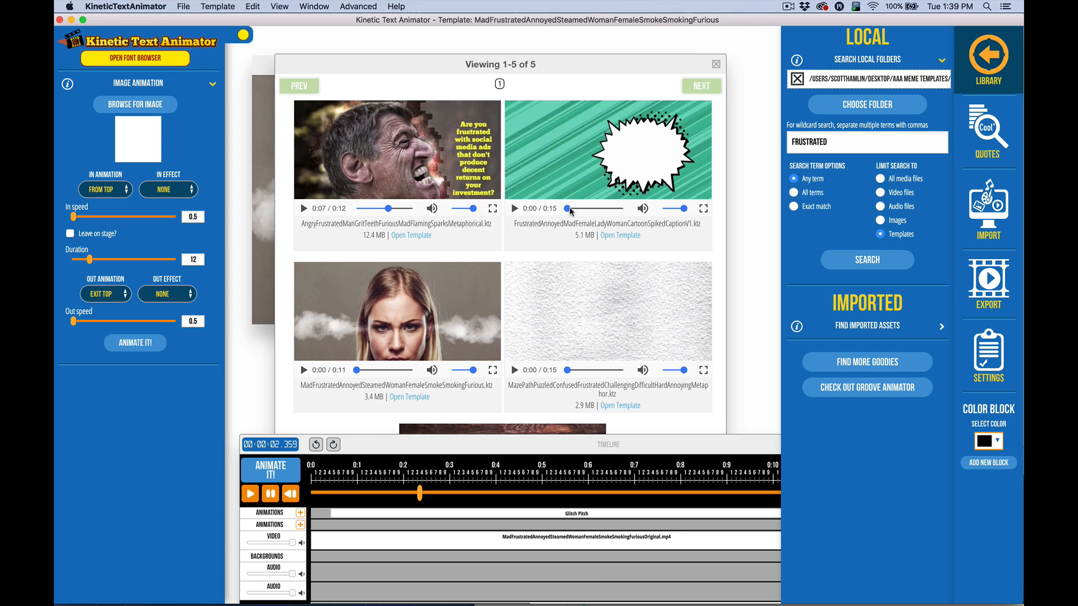
{"action": "left_click", "coordinate": [515, 209]}
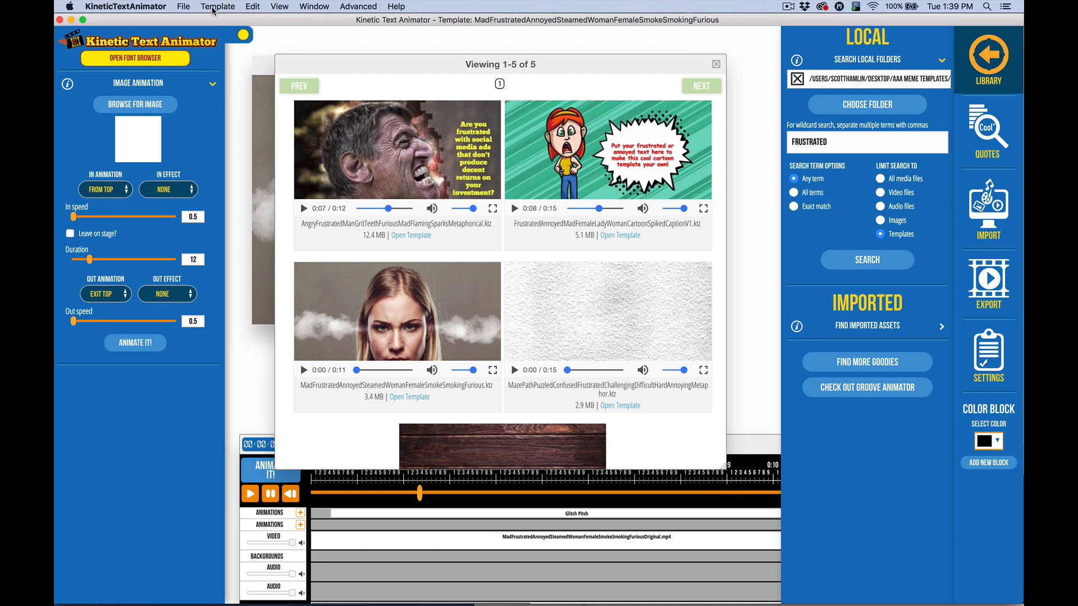
{"action": "left_click", "coordinate": [217, 7]}
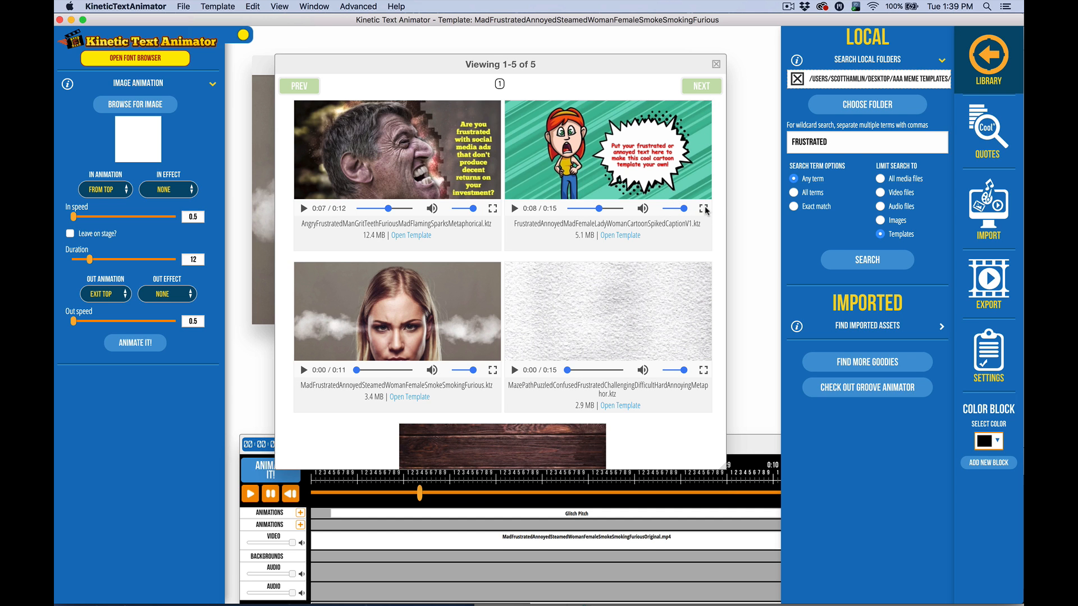
{"action": "left_click", "coordinate": [704, 209]}
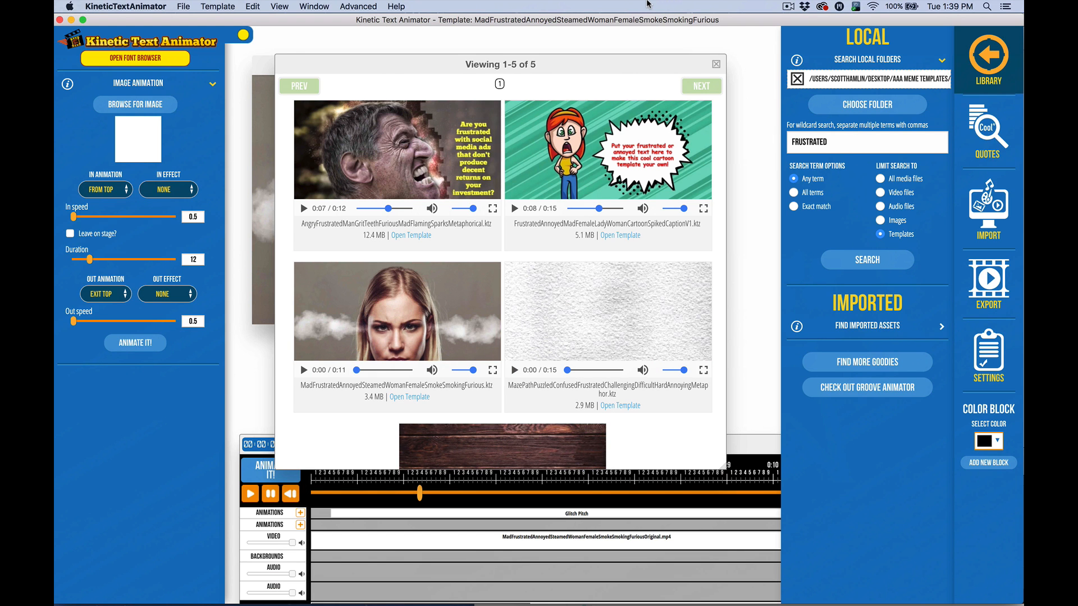
{"action": "mouse_move", "coordinate": [543, 5]}
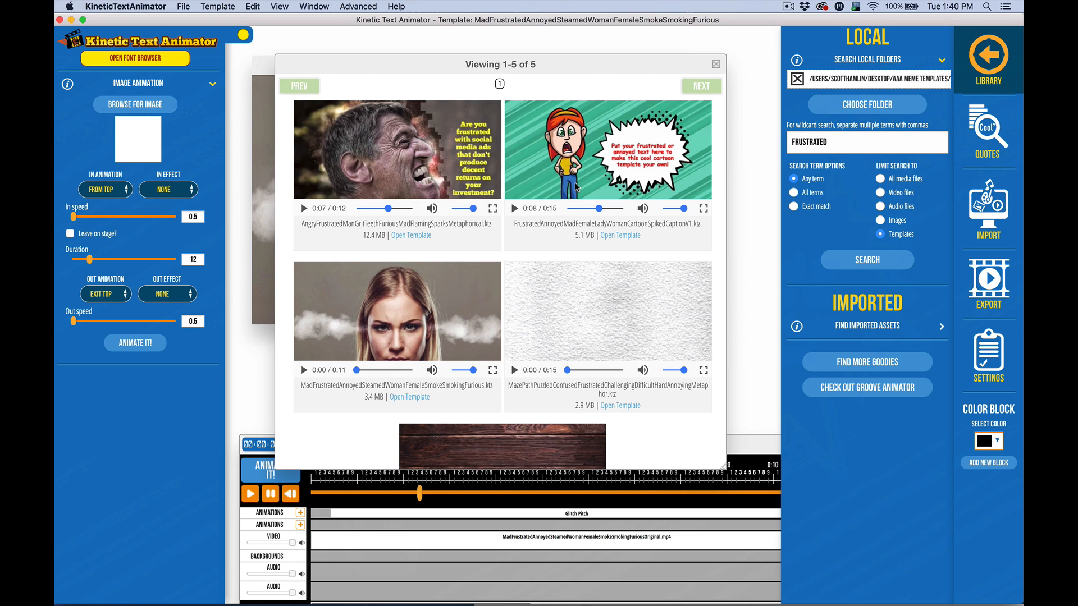
{"action": "mouse_move", "coordinate": [708, 63]}
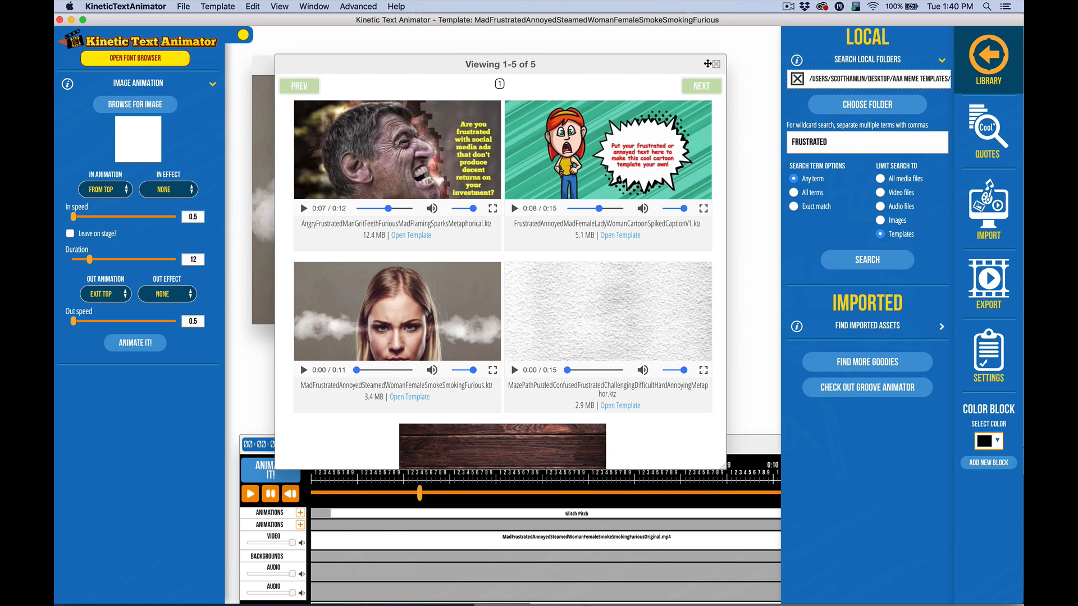
{"action": "left_click", "coordinate": [716, 64]}
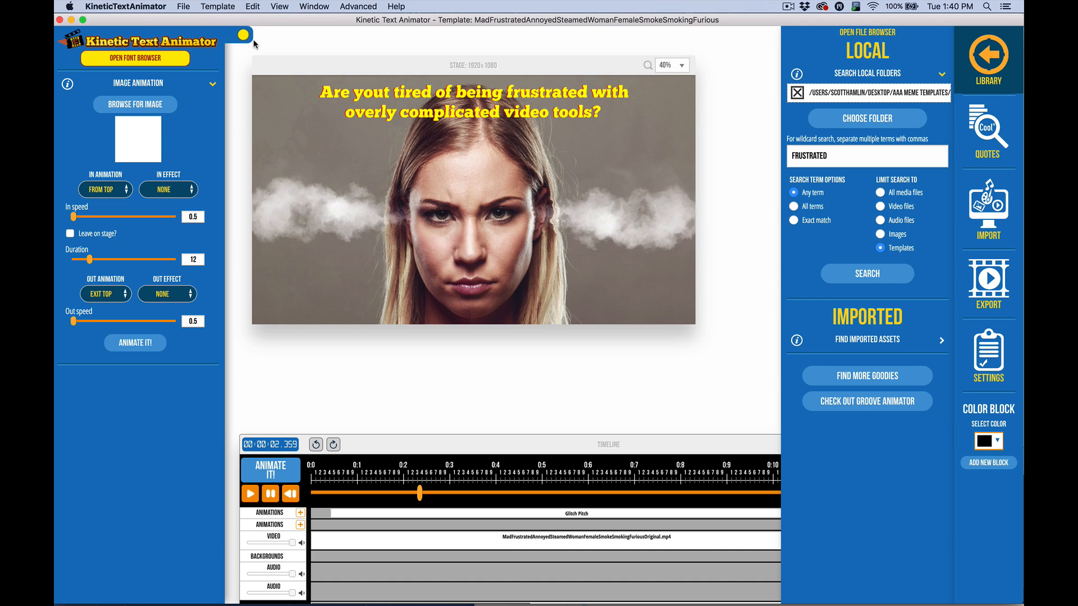
{"action": "left_click", "coordinate": [358, 7]}
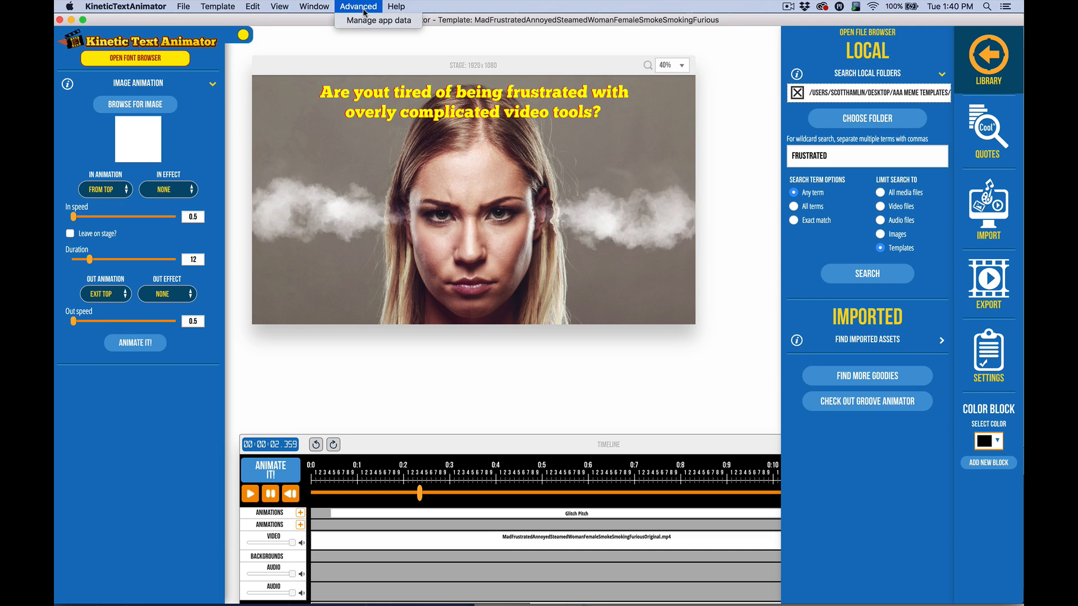
{"action": "left_click", "coordinate": [396, 7]}
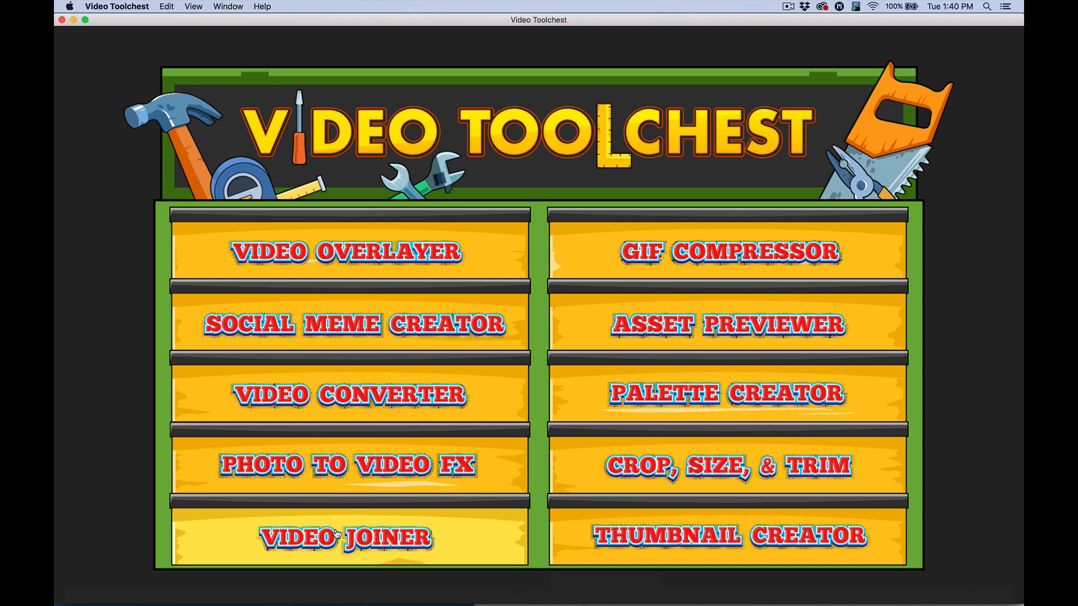
{"action": "mouse_move", "coordinate": [116, 99]}
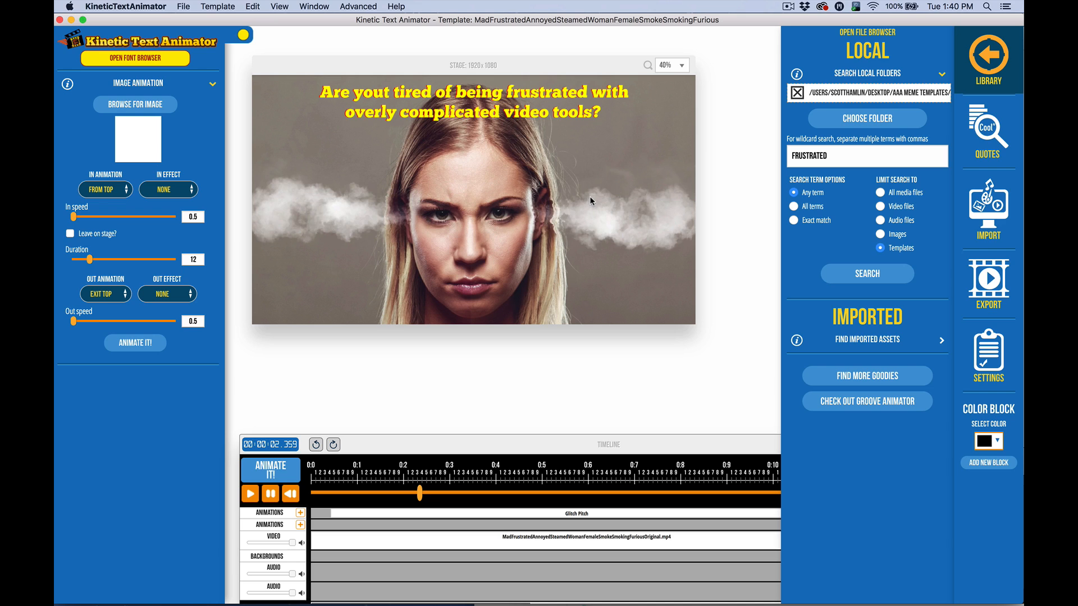
{"action": "mouse_move", "coordinate": [363, 61]}
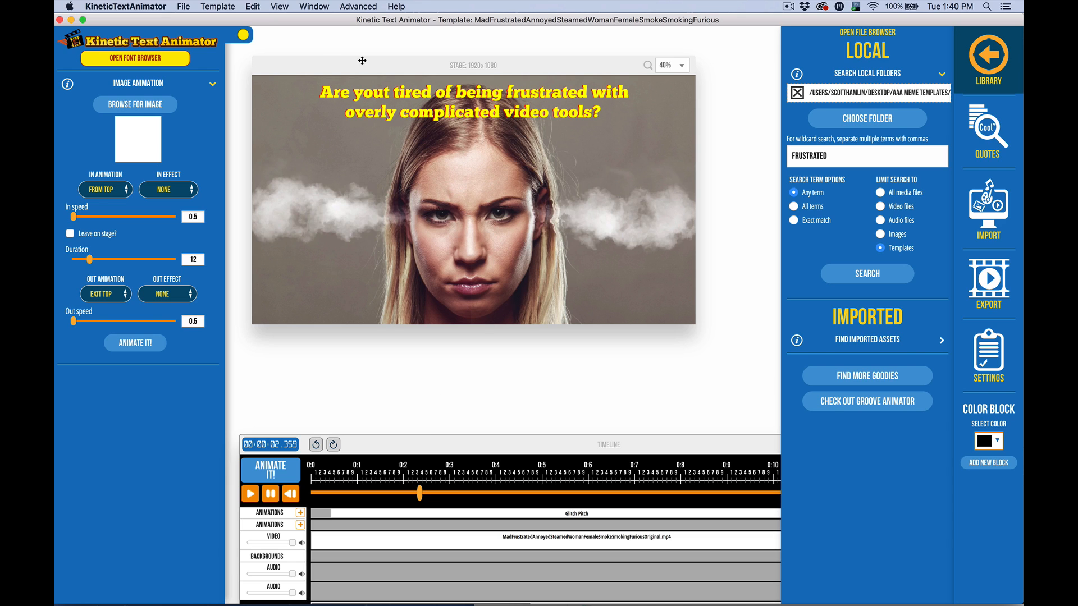
{"action": "left_click", "coordinate": [396, 7]}
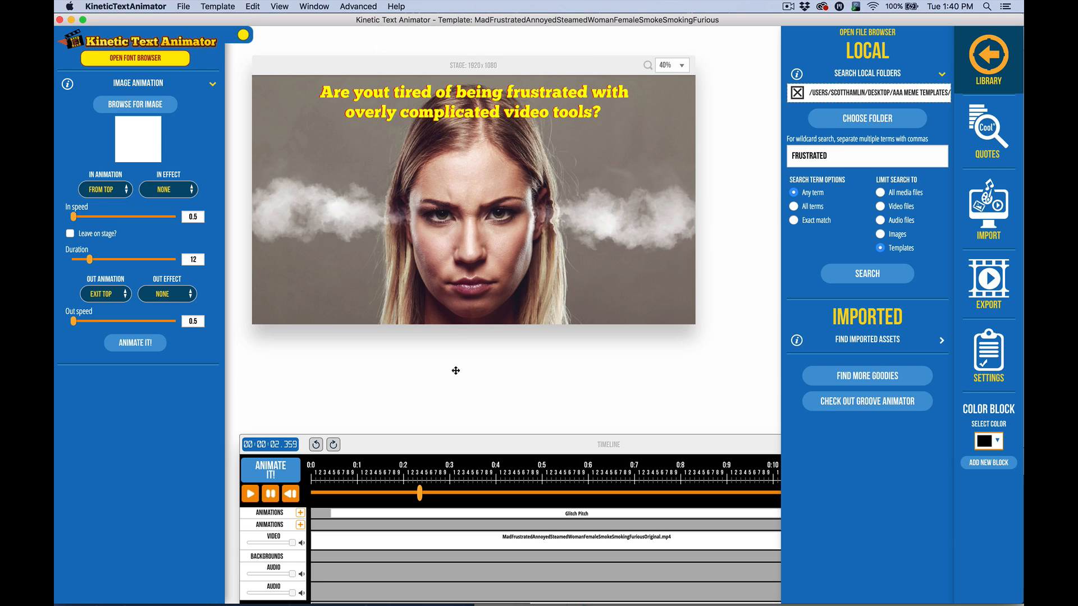
{"action": "mouse_move", "coordinate": [471, 428]}
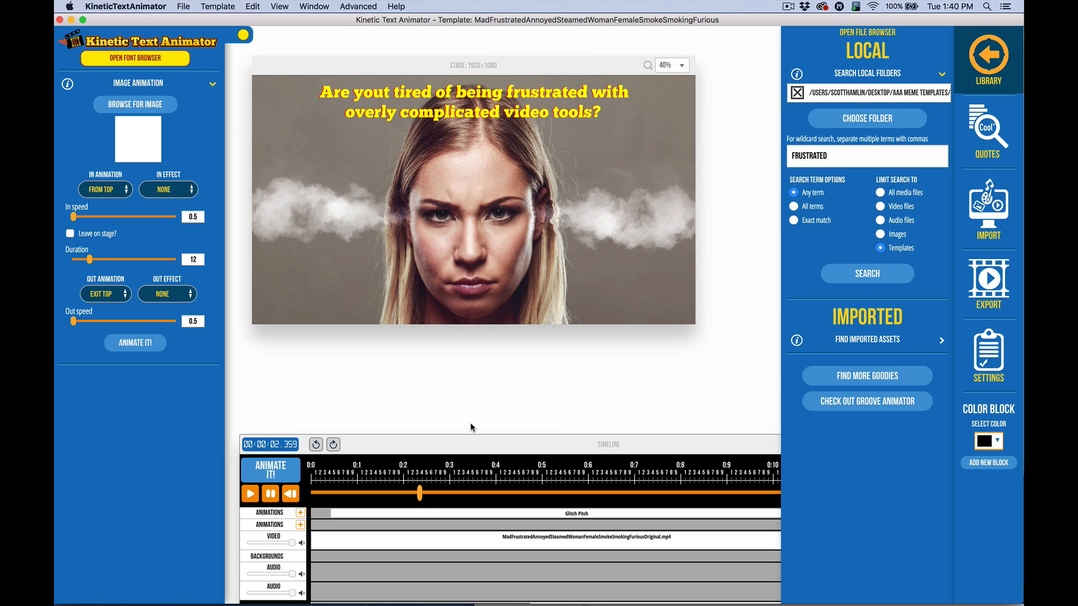
{"action": "mouse_move", "coordinate": [441, 393]}
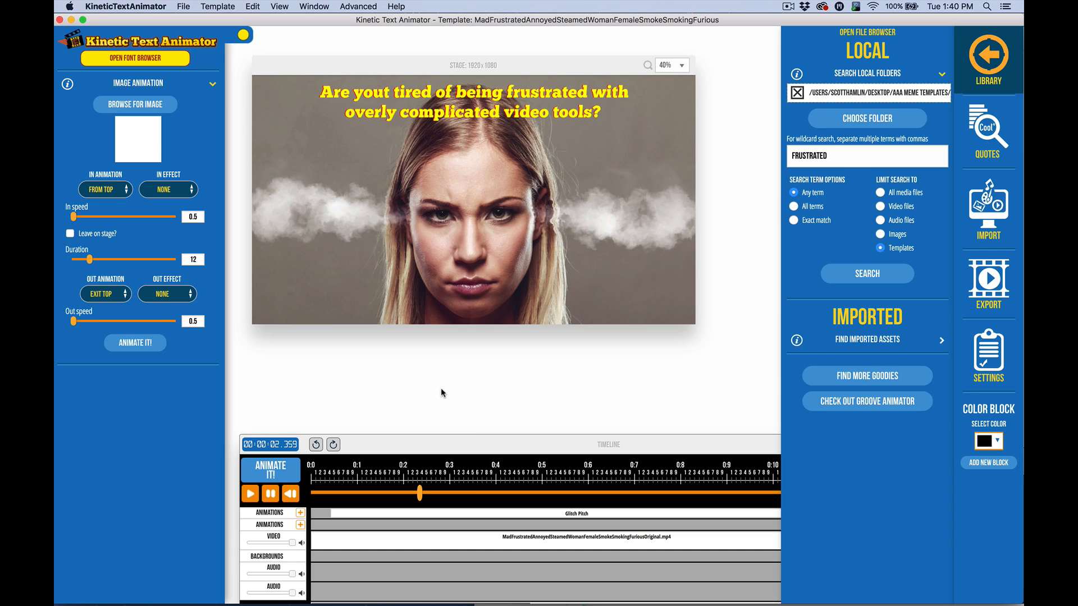